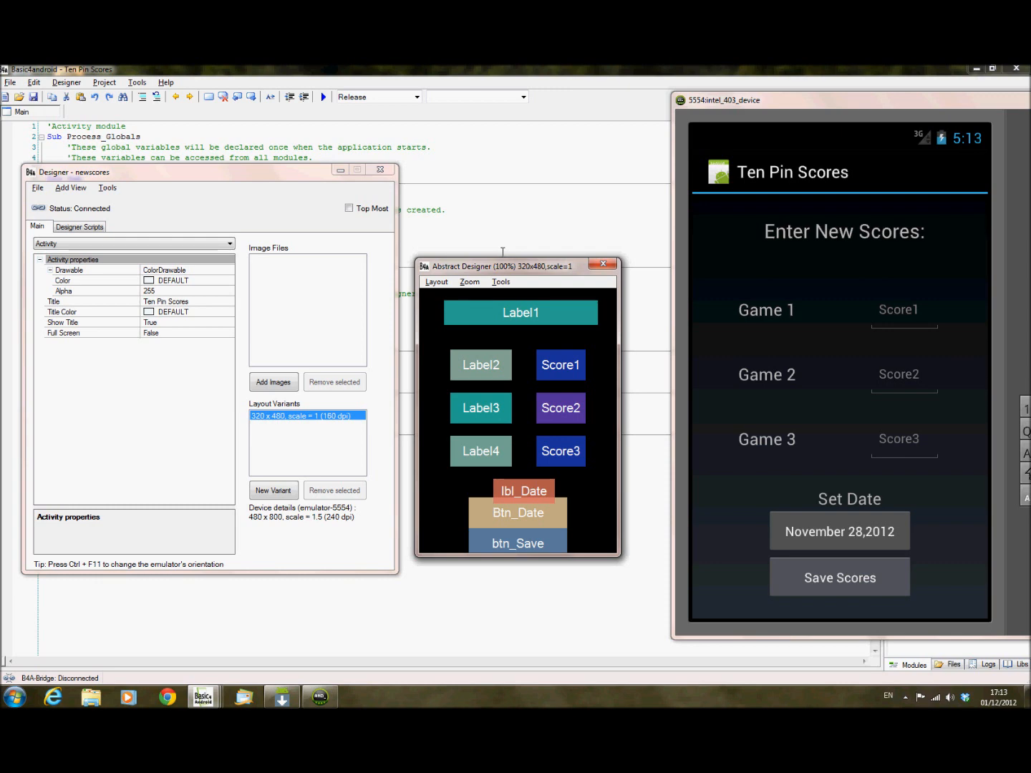
{"action": "mouse_move", "coordinate": [171, 86]}
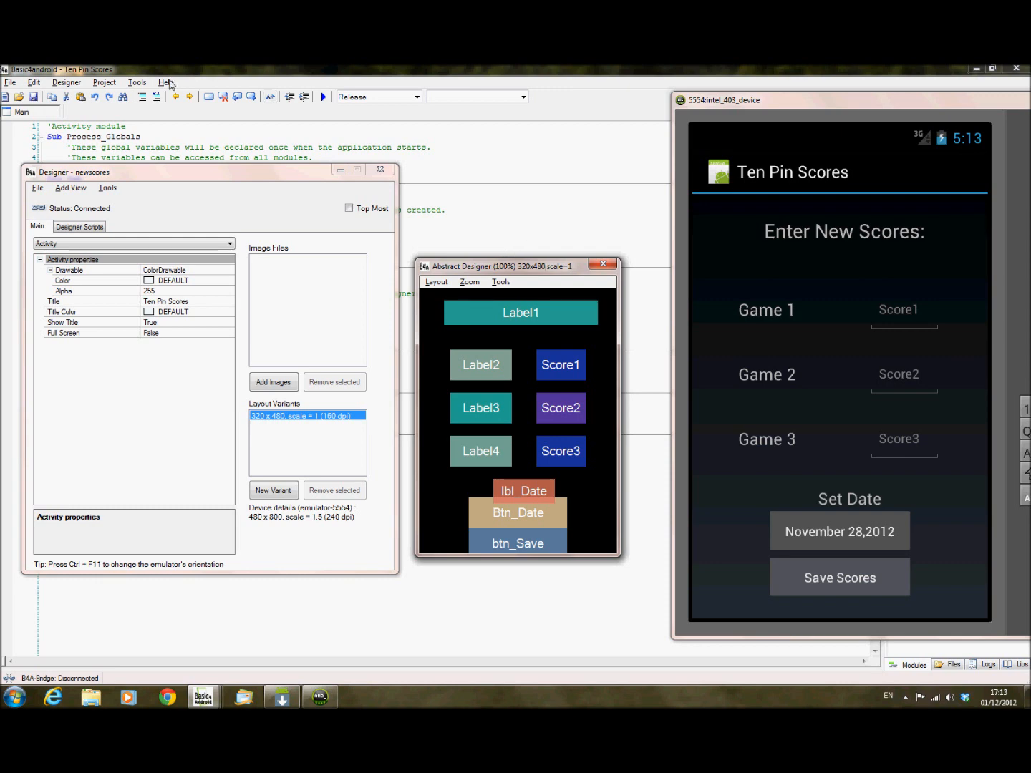
Confirm in the About box that Basic4android is version 2.30 and dismiss it.
{"action": "left_click", "coordinate": [166, 81]}
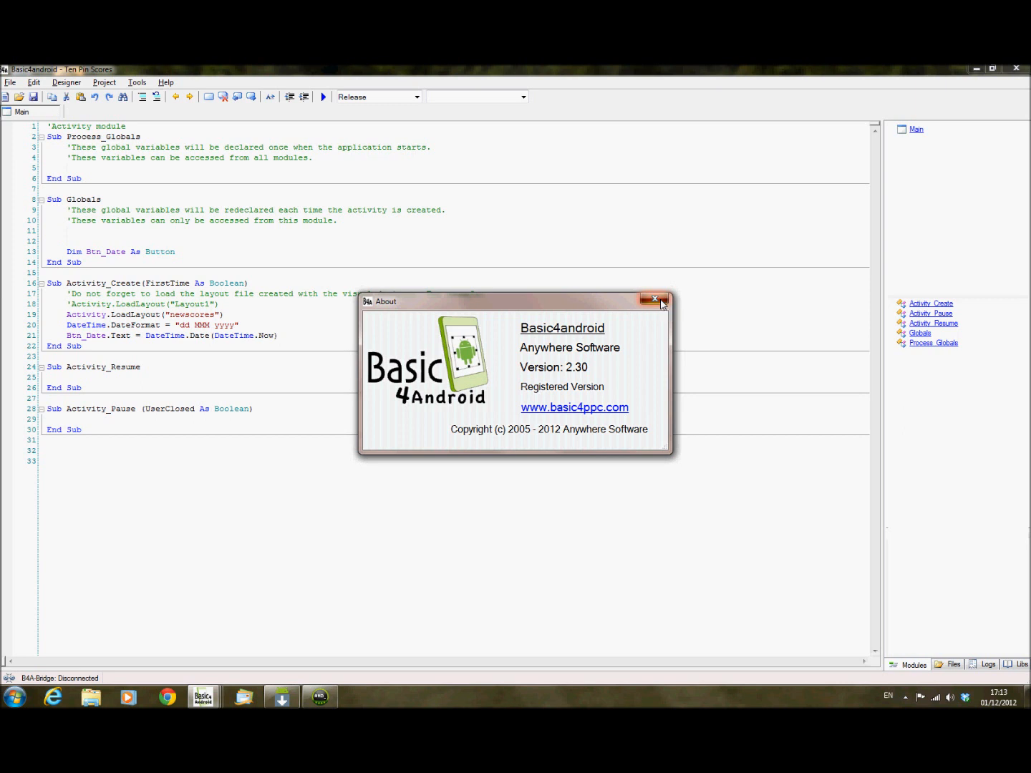
{"action": "left_click", "coordinate": [653, 297]}
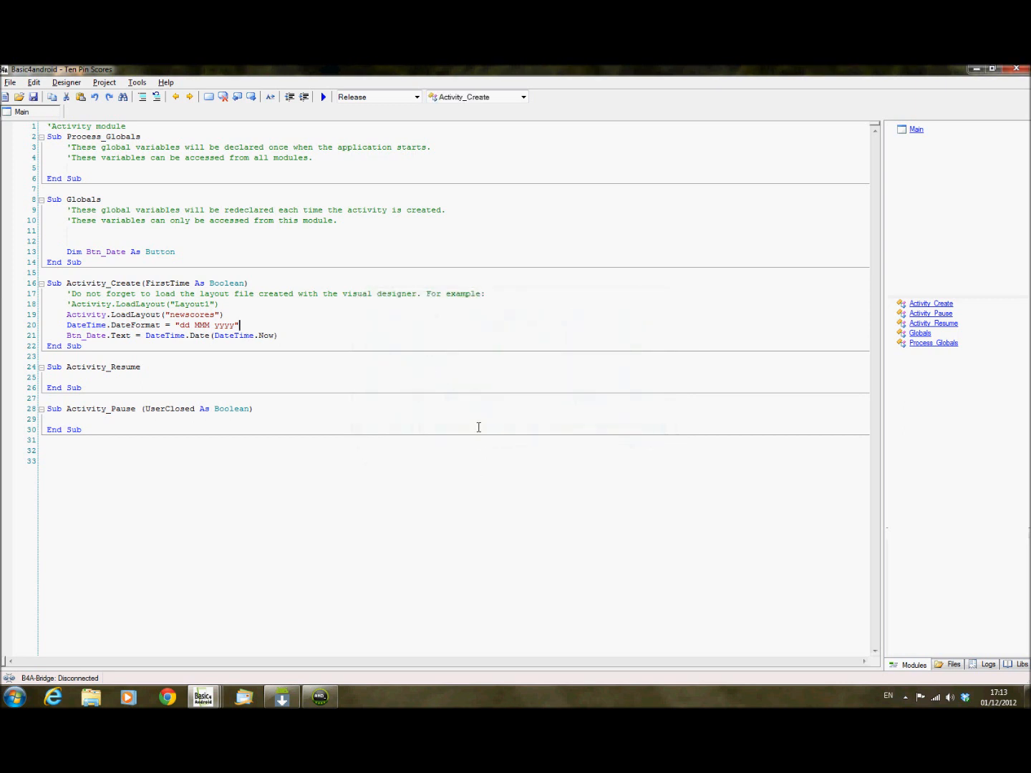
{"action": "mouse_move", "coordinate": [302, 332]}
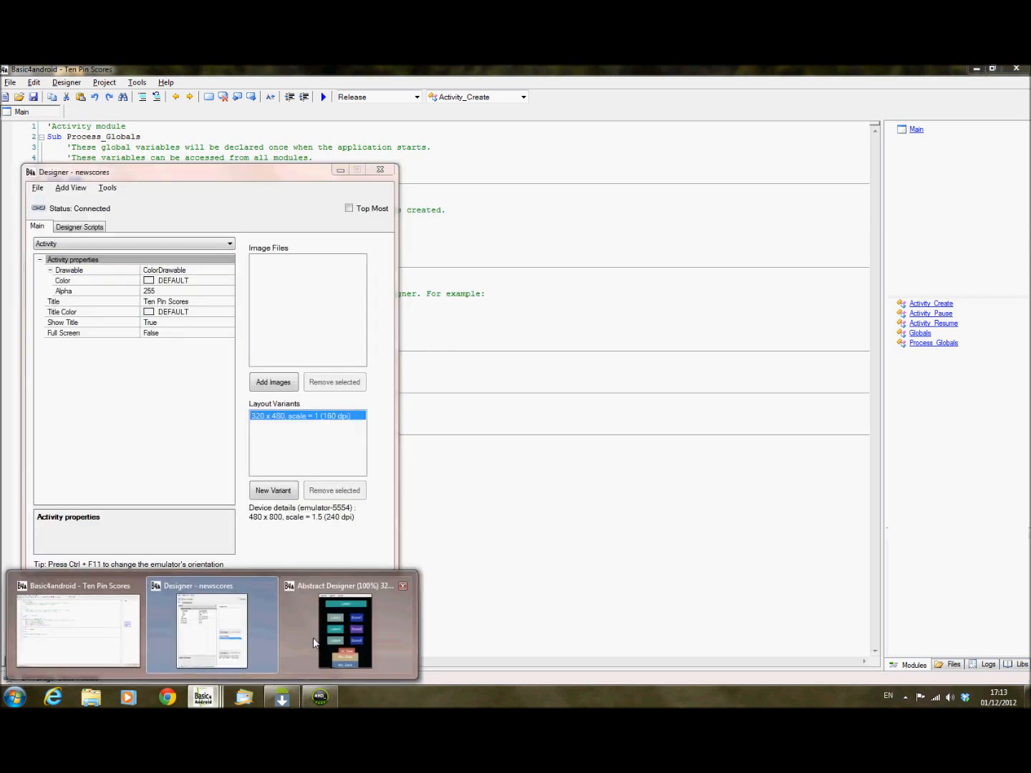
Restore the abstract layout view and the Ten Pin Scores emulator beside the newscores designer.
{"action": "left_click", "coordinate": [345, 623]}
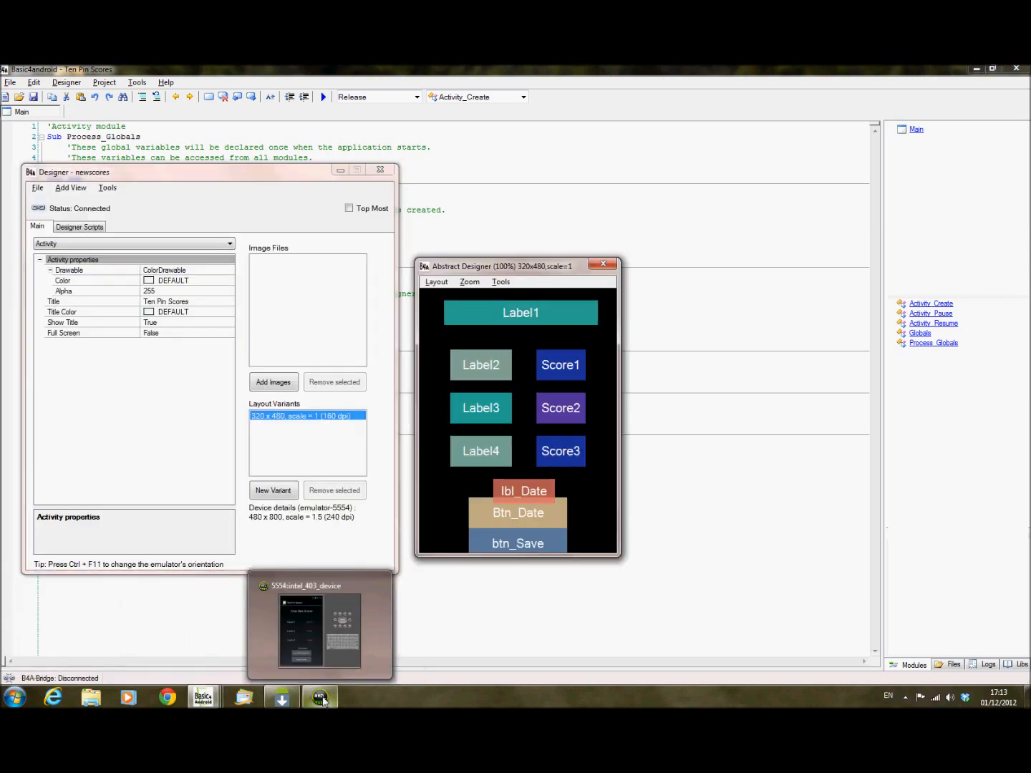
{"action": "left_click", "coordinate": [321, 624]}
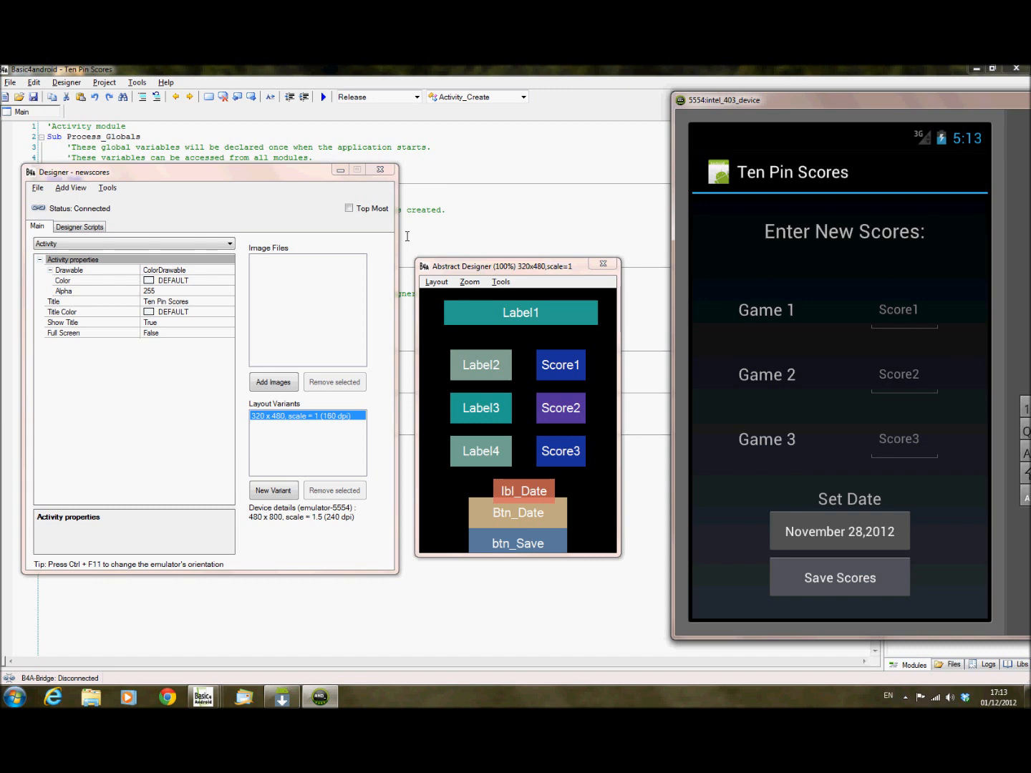
{"action": "mouse_move", "coordinate": [349, 222]}
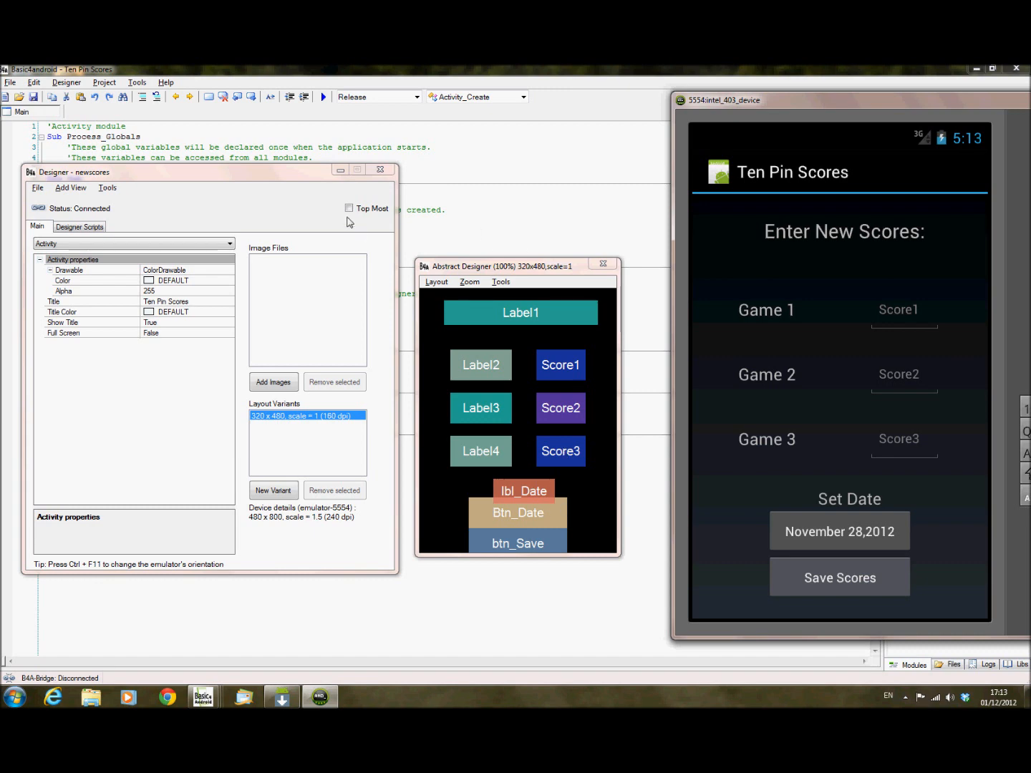
{"action": "mouse_move", "coordinate": [825, 556]}
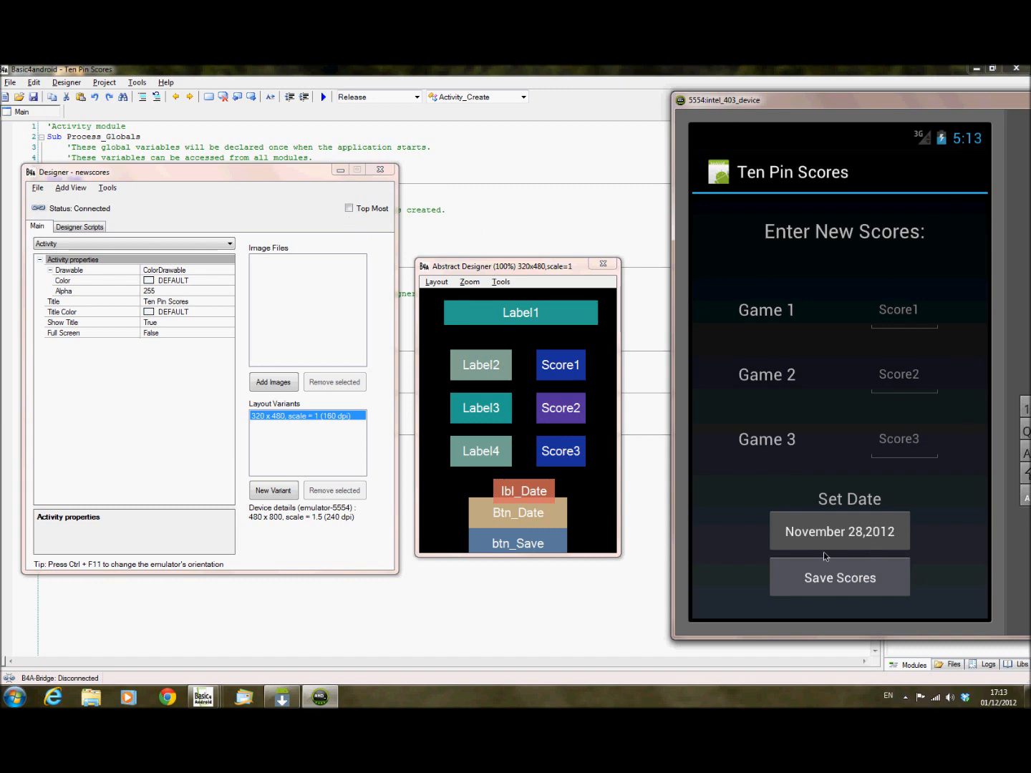
{"action": "mouse_move", "coordinate": [659, 517]}
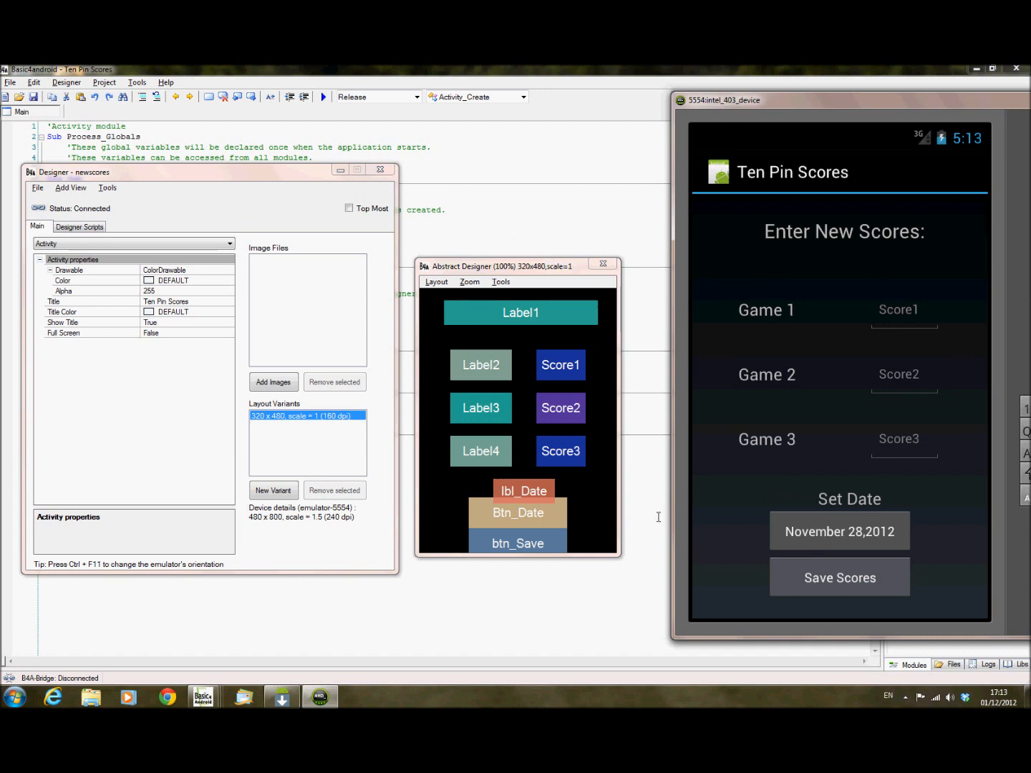
{"action": "mouse_move", "coordinate": [839, 507]}
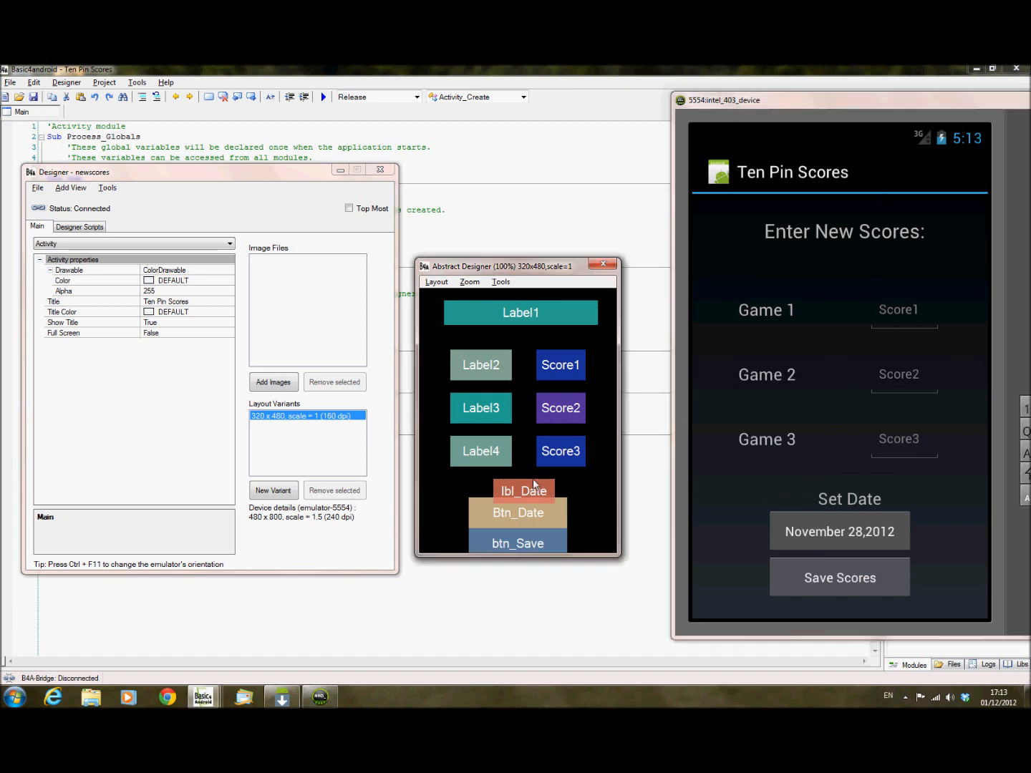
{"action": "left_click", "coordinate": [518, 481]}
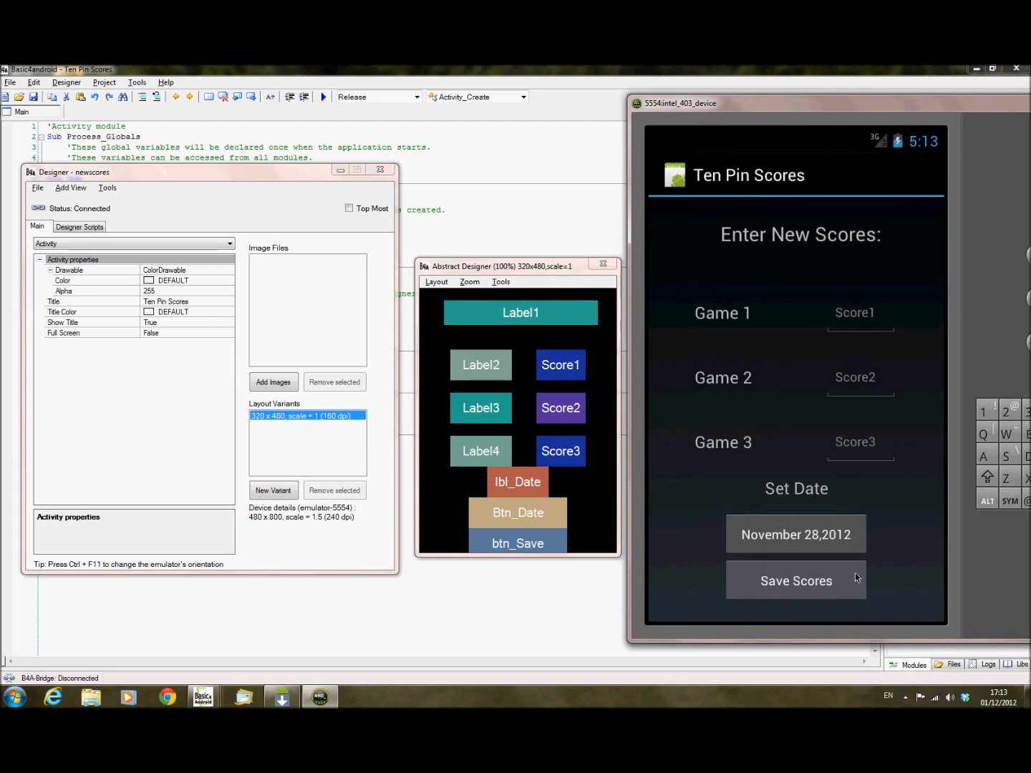
{"action": "mouse_move", "coordinate": [829, 442]}
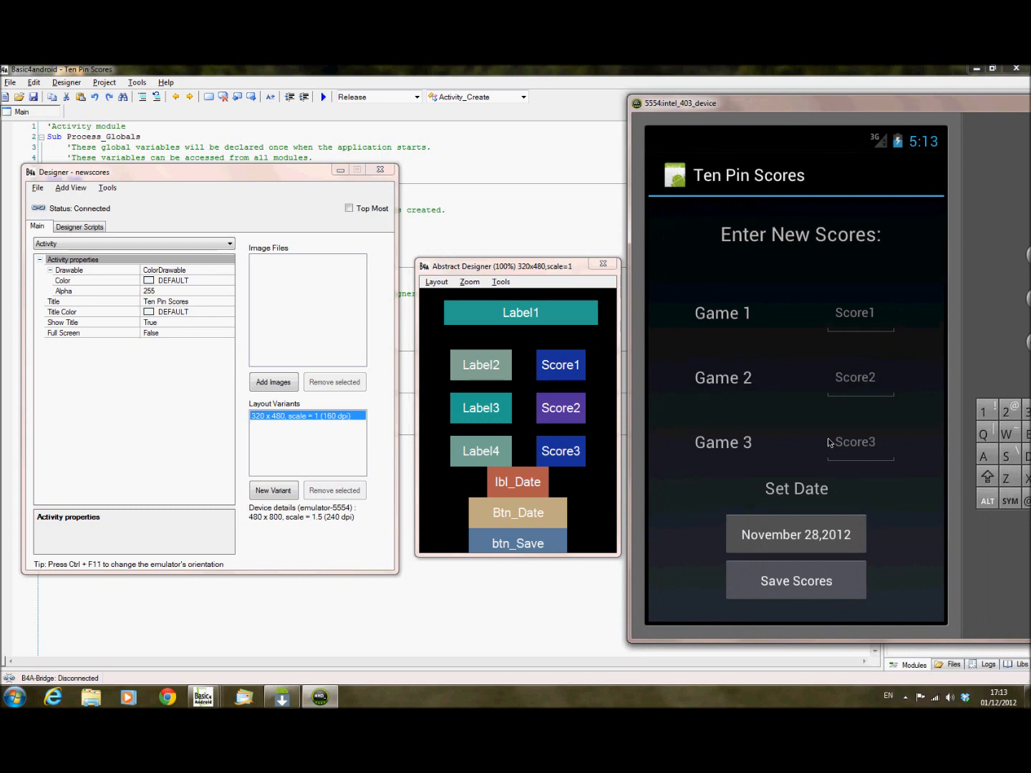
{"action": "mouse_move", "coordinate": [189, 185]}
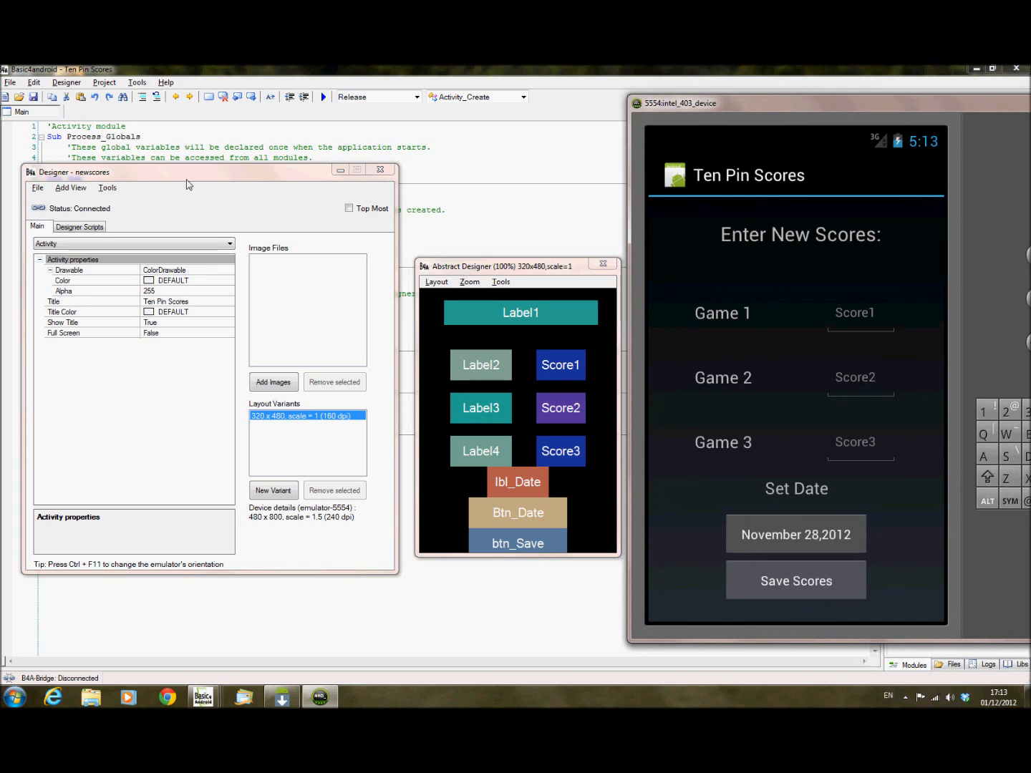
Send the newscores layout to UI Cloud via the designer's Tools menu.
{"action": "left_click", "coordinate": [107, 188]}
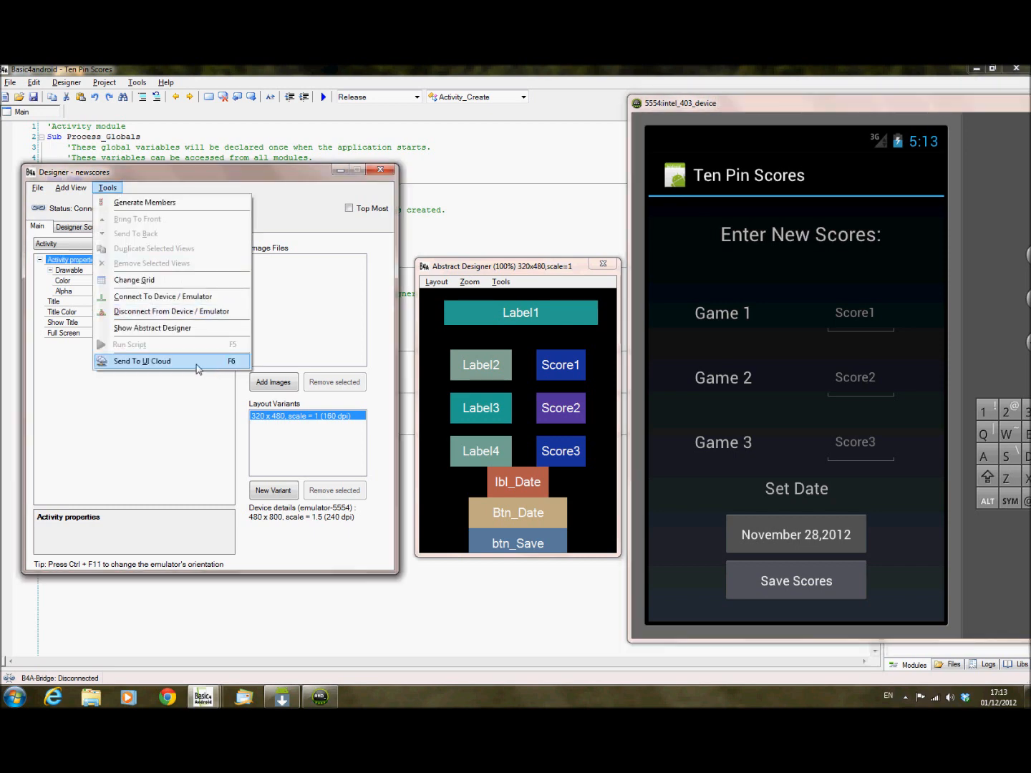
{"action": "left_click", "coordinate": [142, 361]}
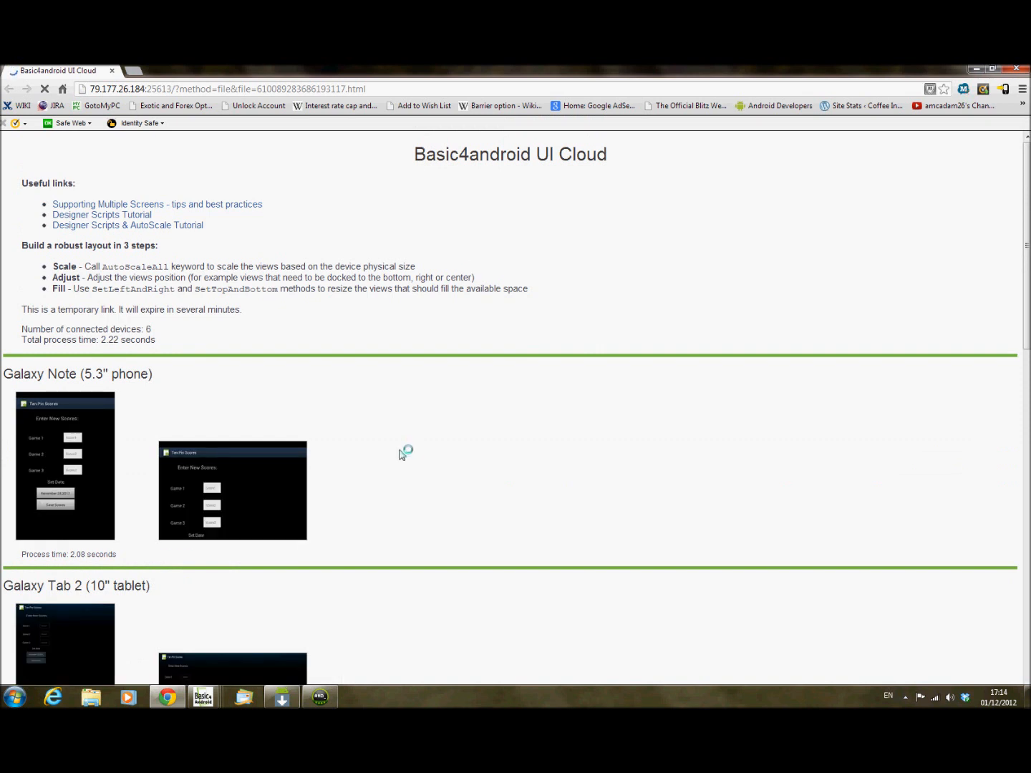
{"action": "mouse_move", "coordinate": [99, 441]}
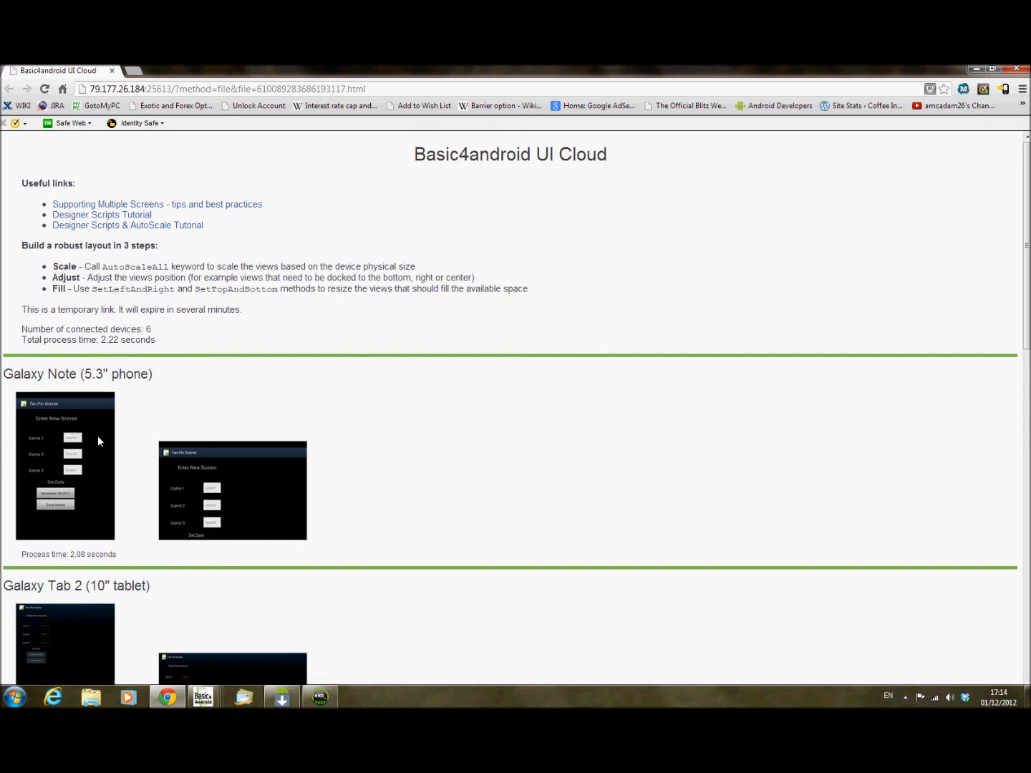
{"action": "left_click", "coordinate": [65, 465]}
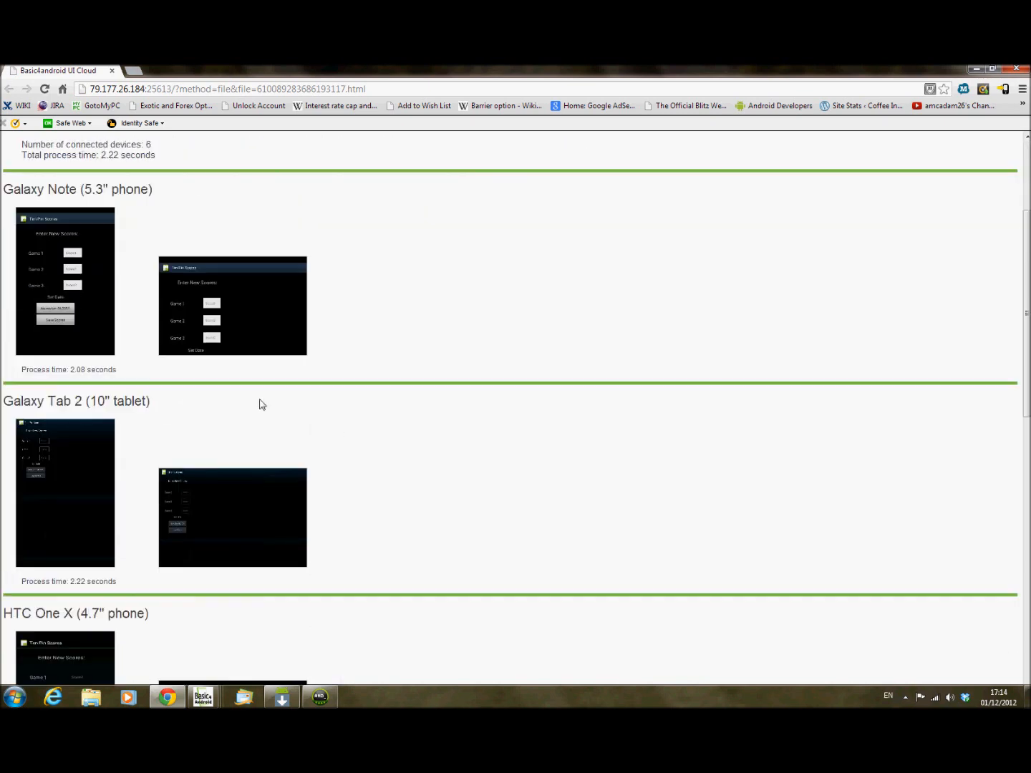
{"action": "scroll", "scroll_direction": "down", "scroll_amount": 3}
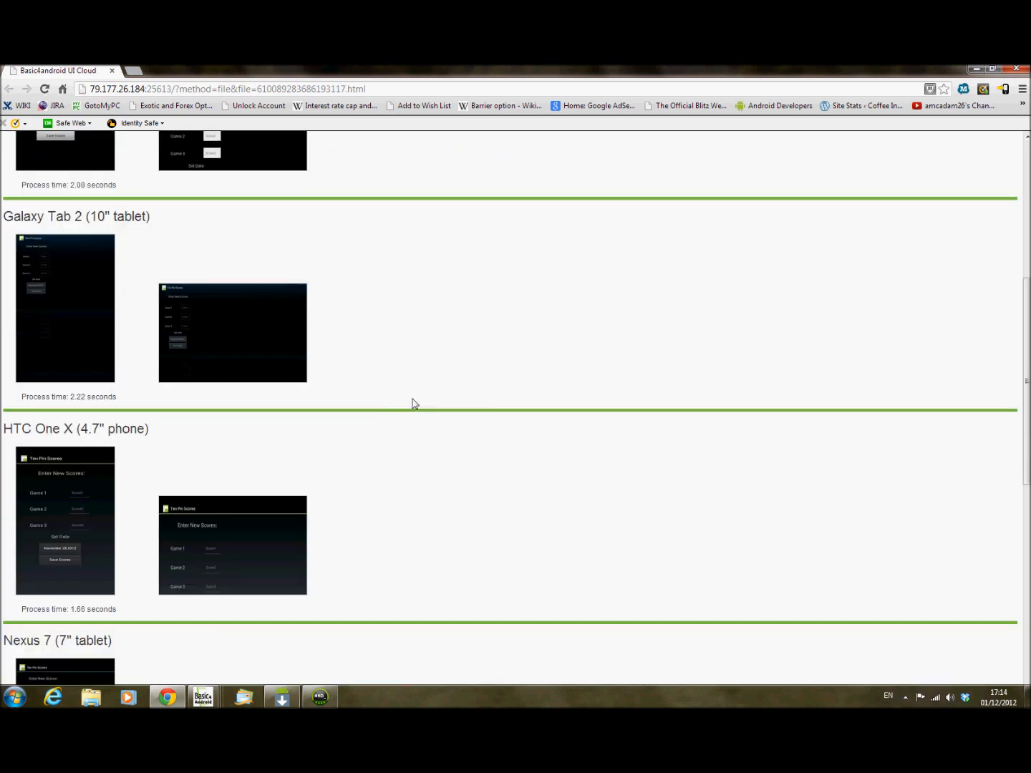
{"action": "left_click", "coordinate": [66, 521]}
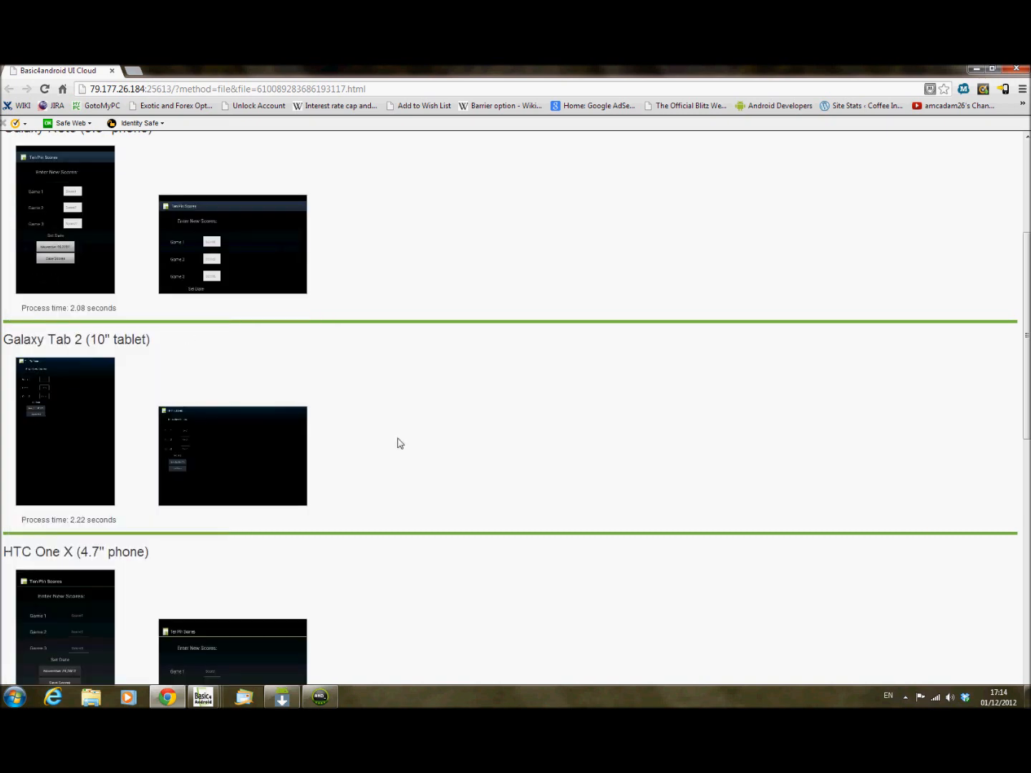
{"action": "scroll", "scroll_direction": "down", "scroll_amount": 3}
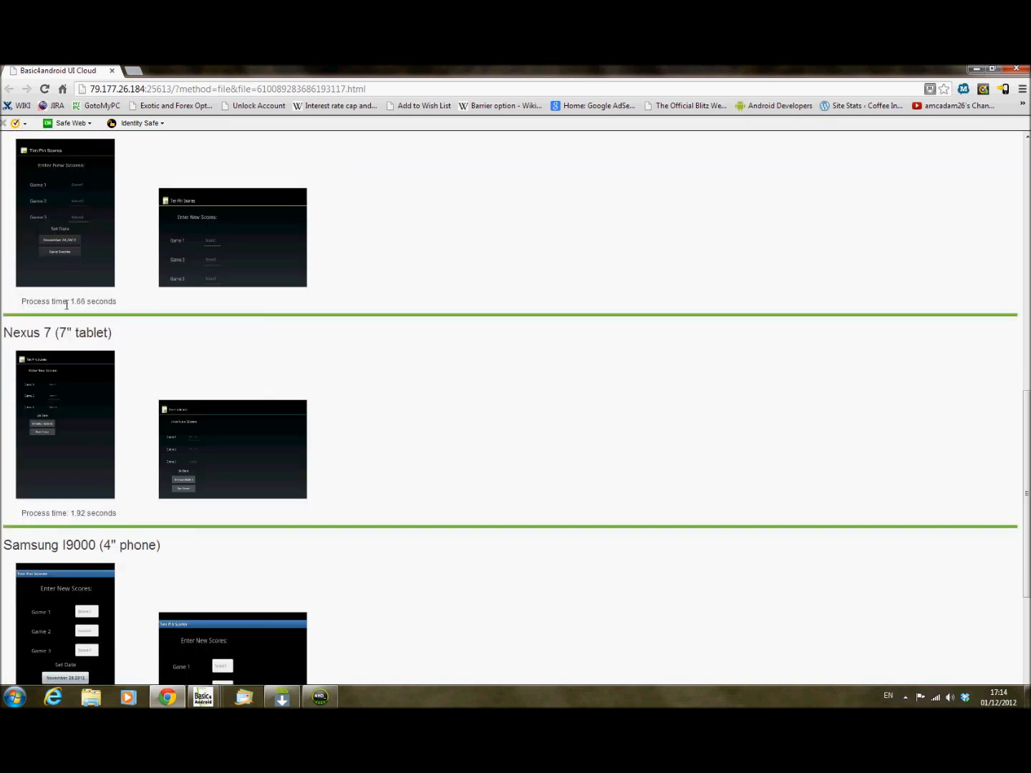
{"action": "scroll", "scroll_direction": "down", "scroll_amount": 3}
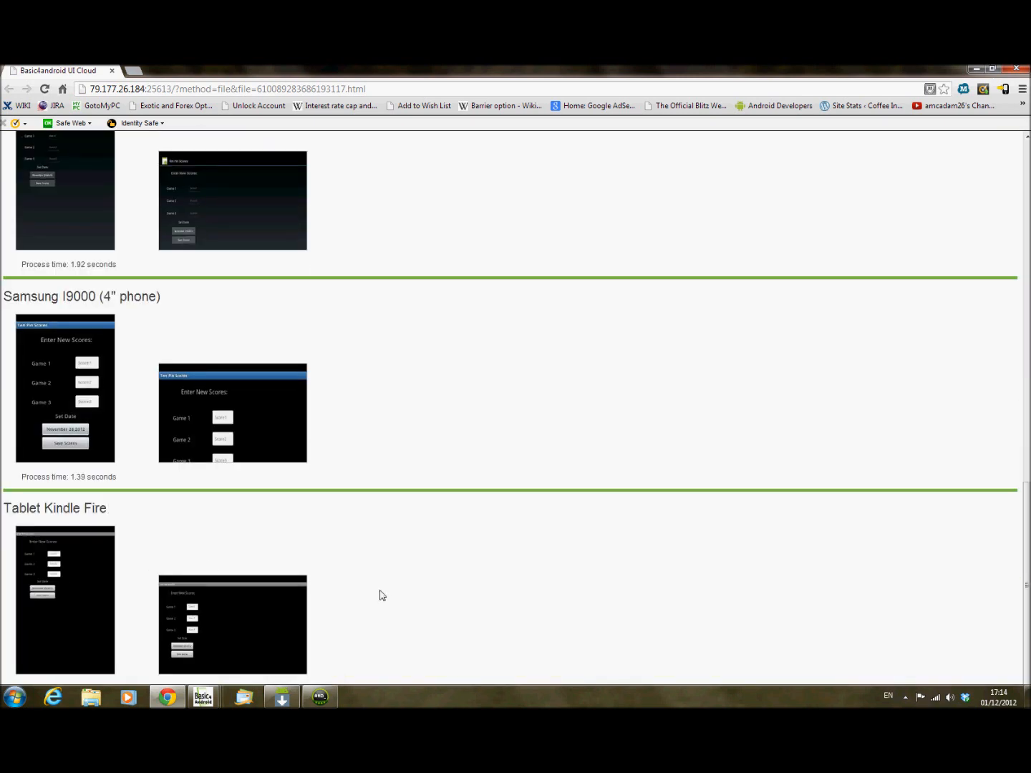
{"action": "mouse_move", "coordinate": [80, 567]}
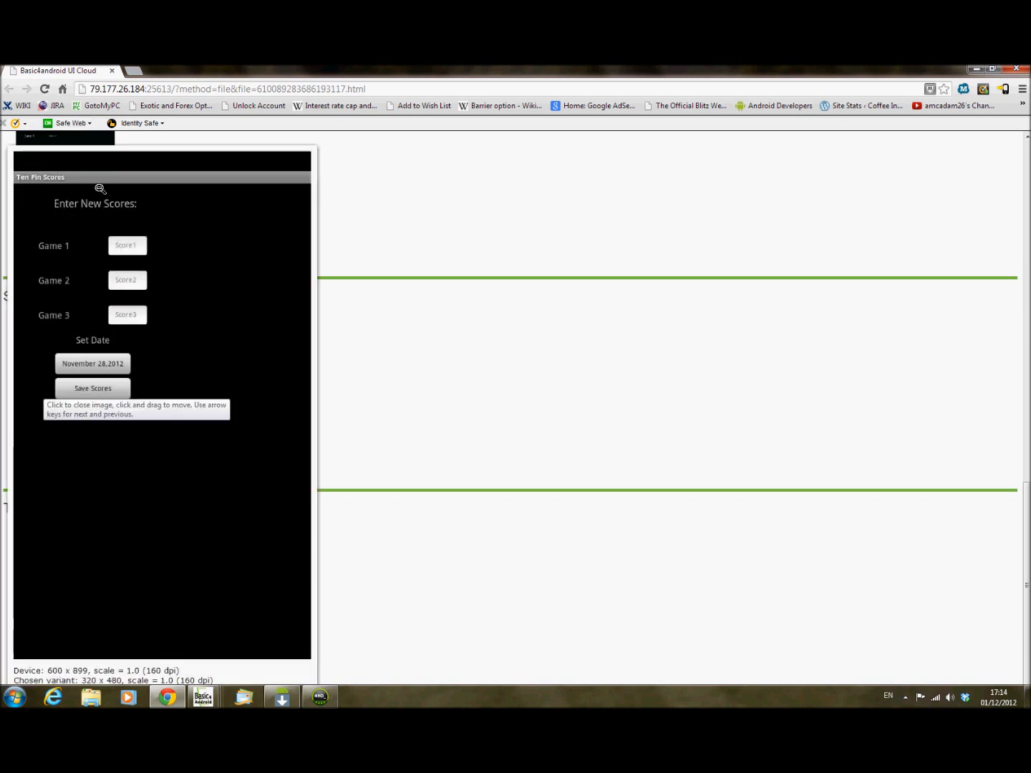
{"action": "mouse_move", "coordinate": [255, 166]}
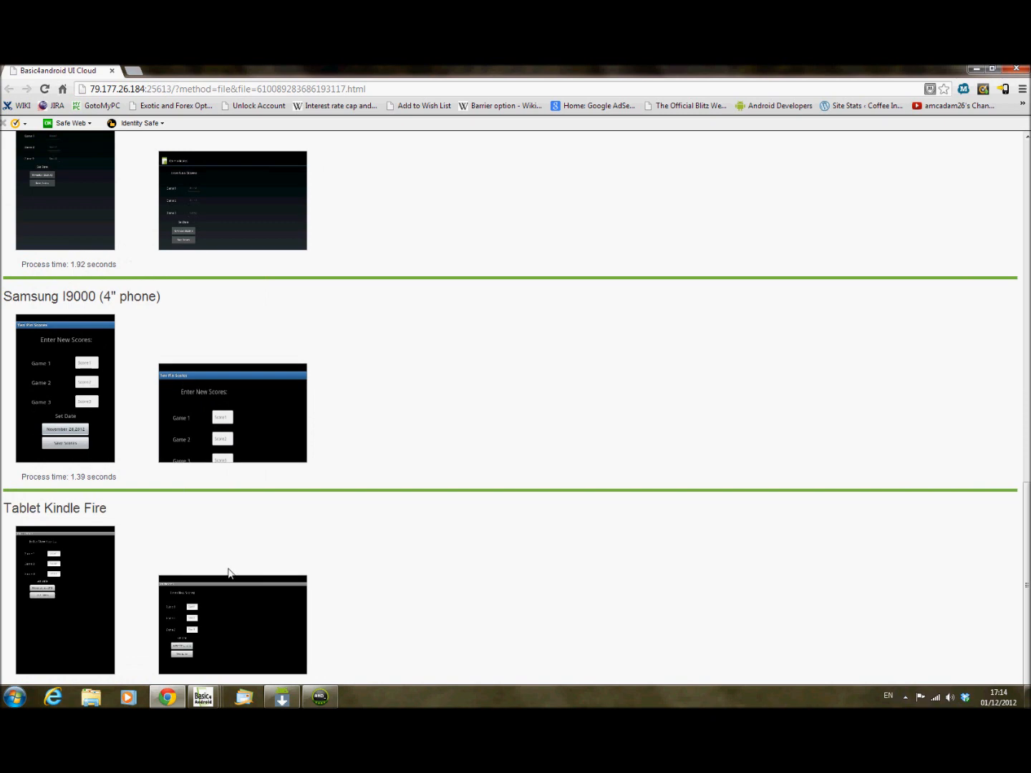
{"action": "scroll", "scroll_direction": "down", "scroll_amount": 3}
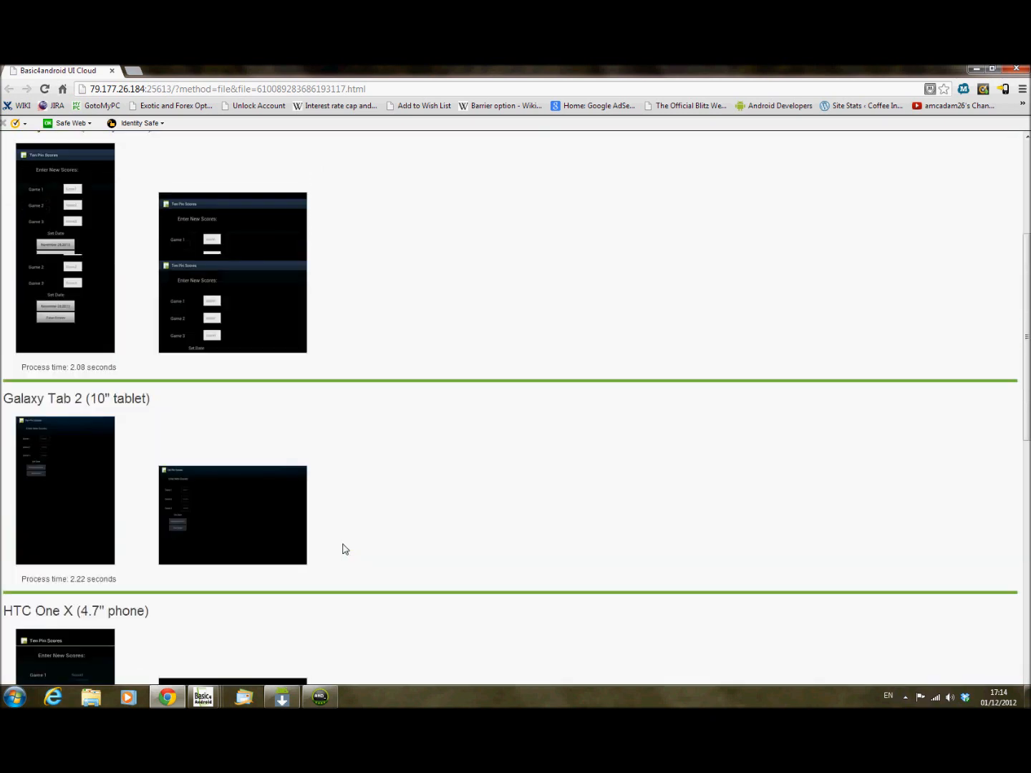
{"action": "scroll", "scroll_direction": "up", "scroll_amount": 3}
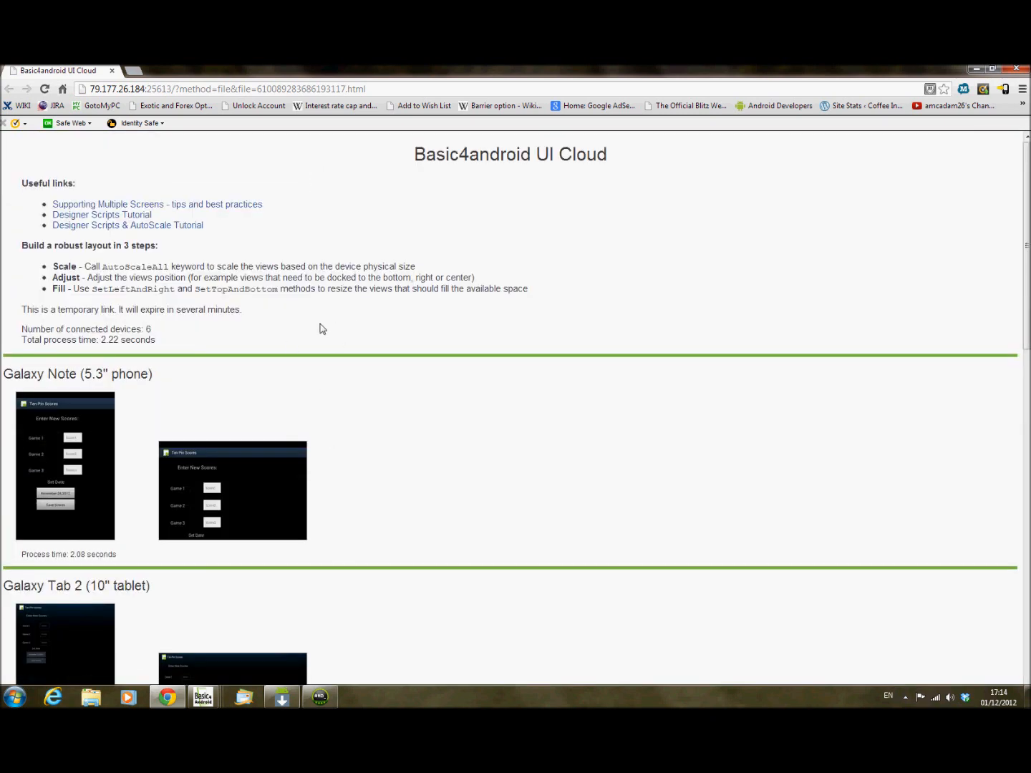
{"action": "mouse_move", "coordinate": [160, 320]}
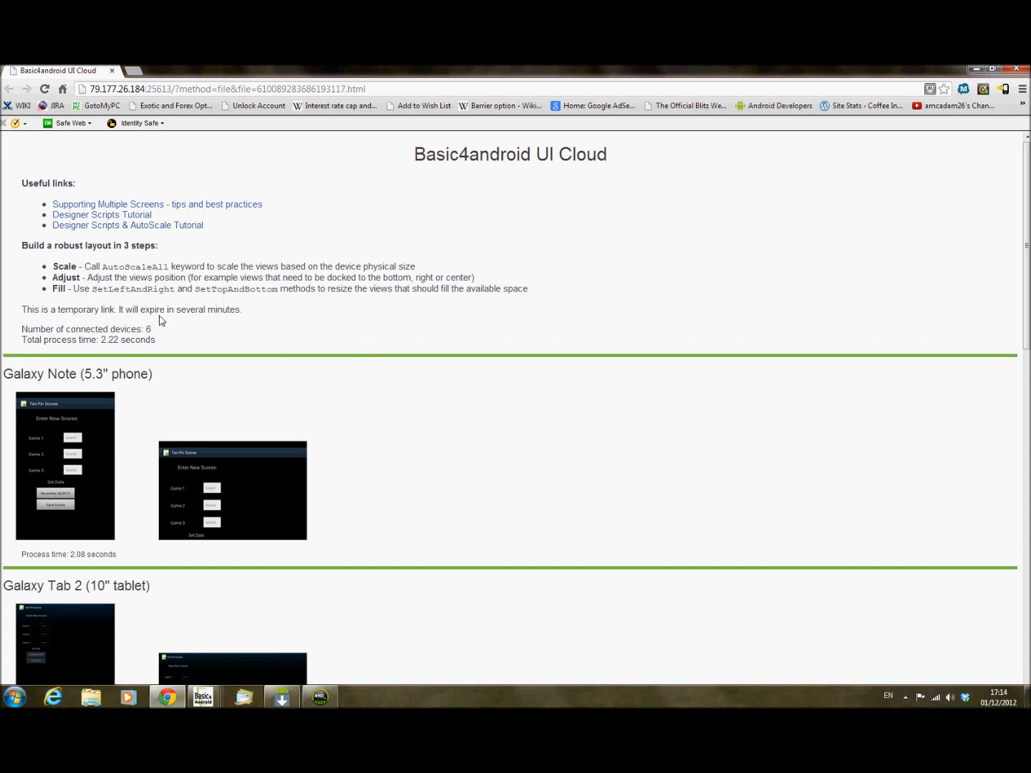
{"action": "mouse_move", "coordinate": [77, 217]}
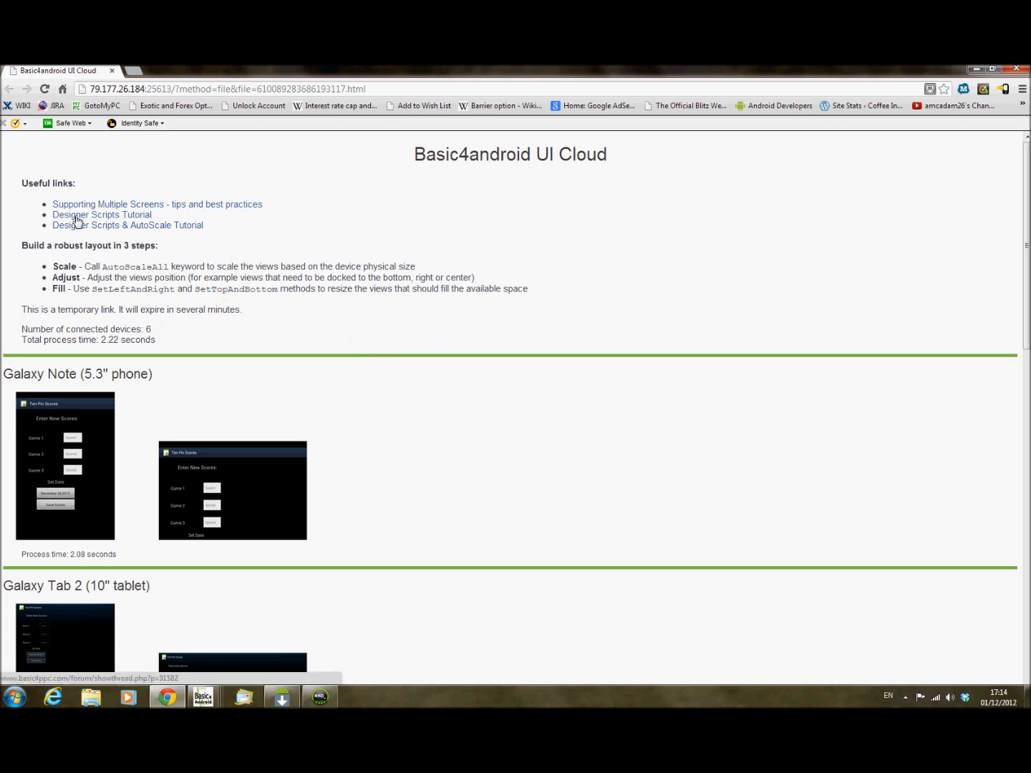
{"action": "mouse_move", "coordinate": [155, 220]}
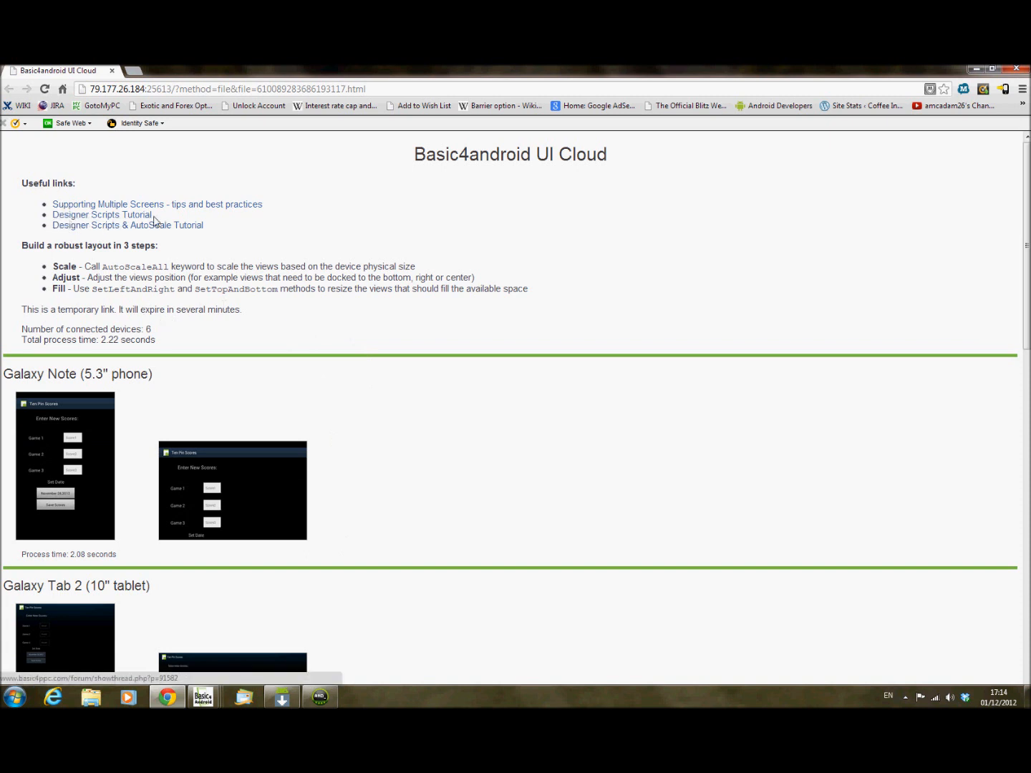
{"action": "mouse_move", "coordinate": [344, 370]}
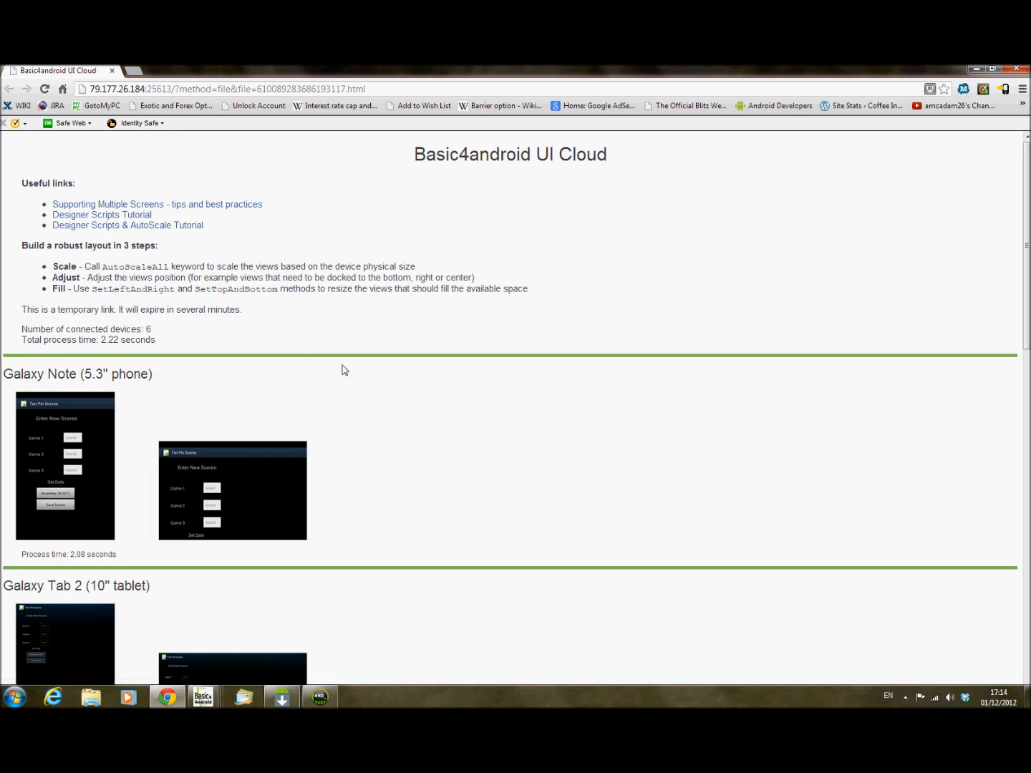
{"action": "mouse_move", "coordinate": [484, 432]}
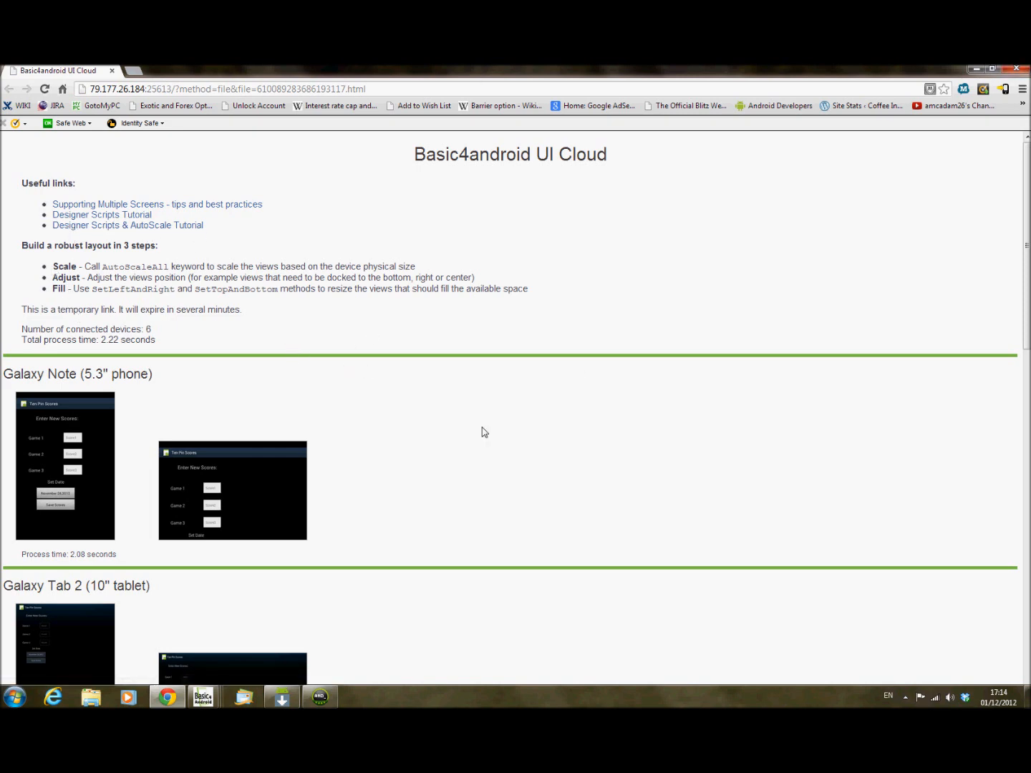
{"action": "scroll", "scroll_direction": "down", "scroll_amount": 3}
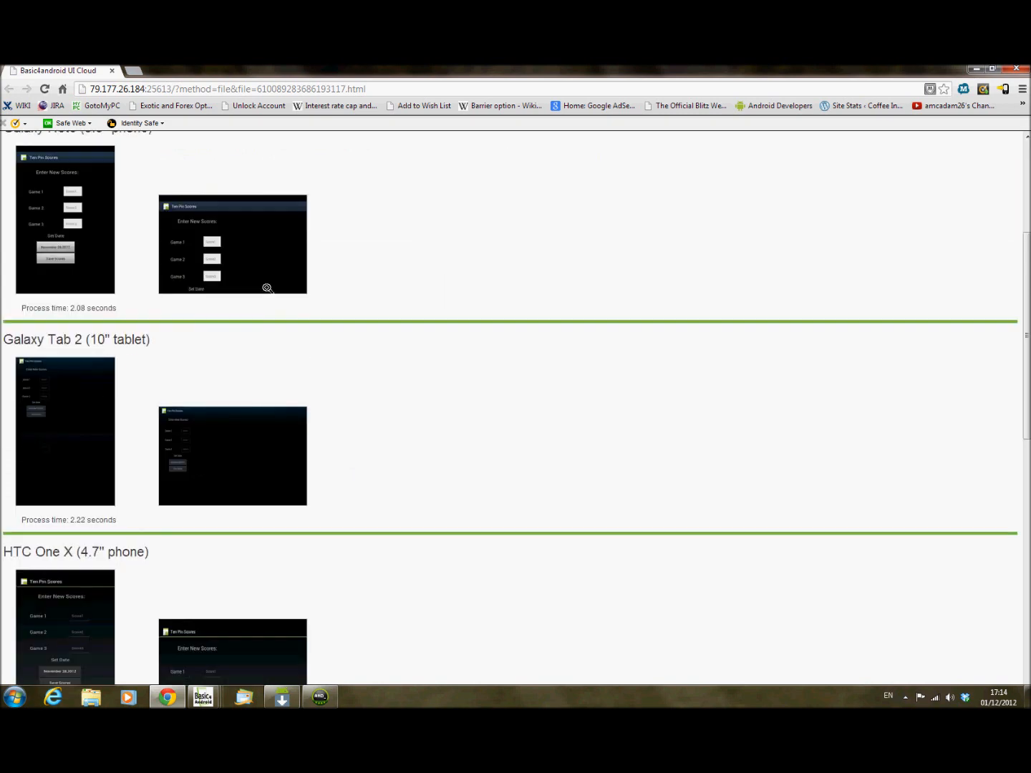
{"action": "scroll", "scroll_direction": "down", "scroll_amount": 3}
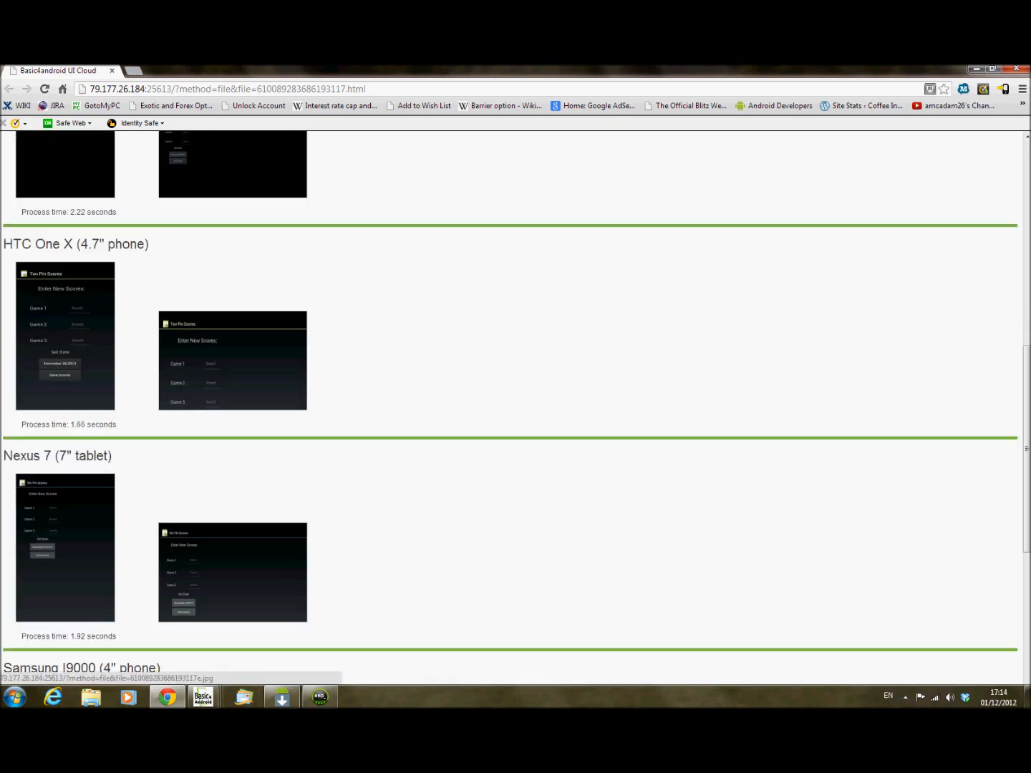
{"action": "left_click", "coordinate": [204, 696]}
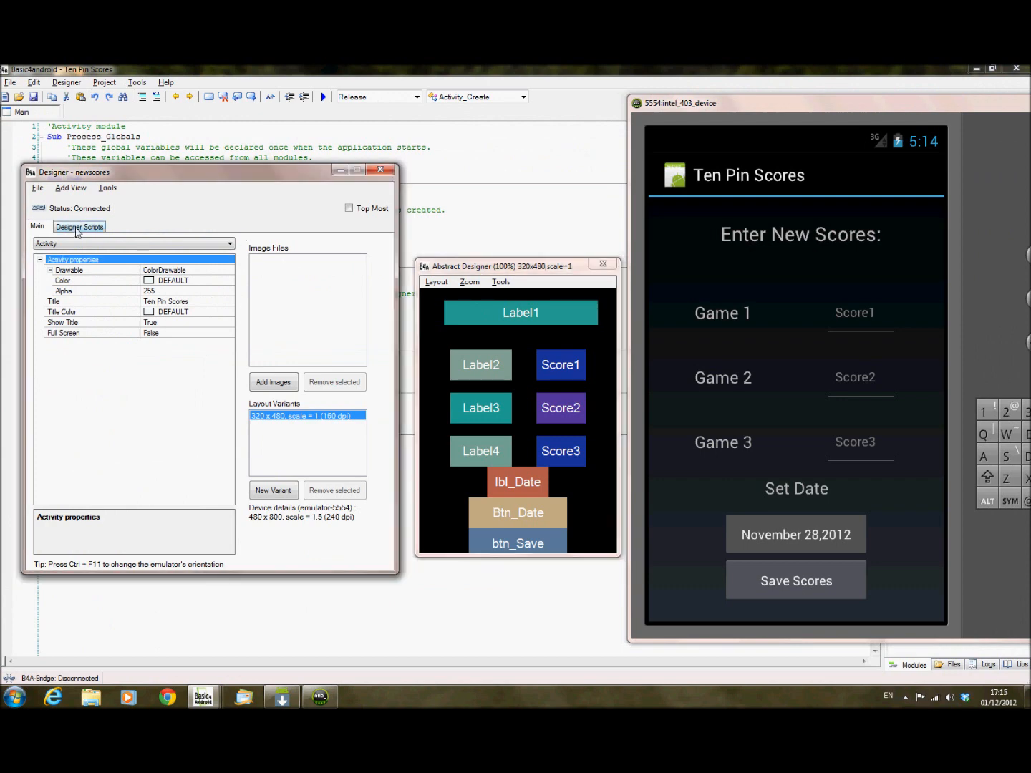
Review the percentage-based designer script that repositions the Ten Pin Scores views.
{"action": "left_click", "coordinate": [80, 226]}
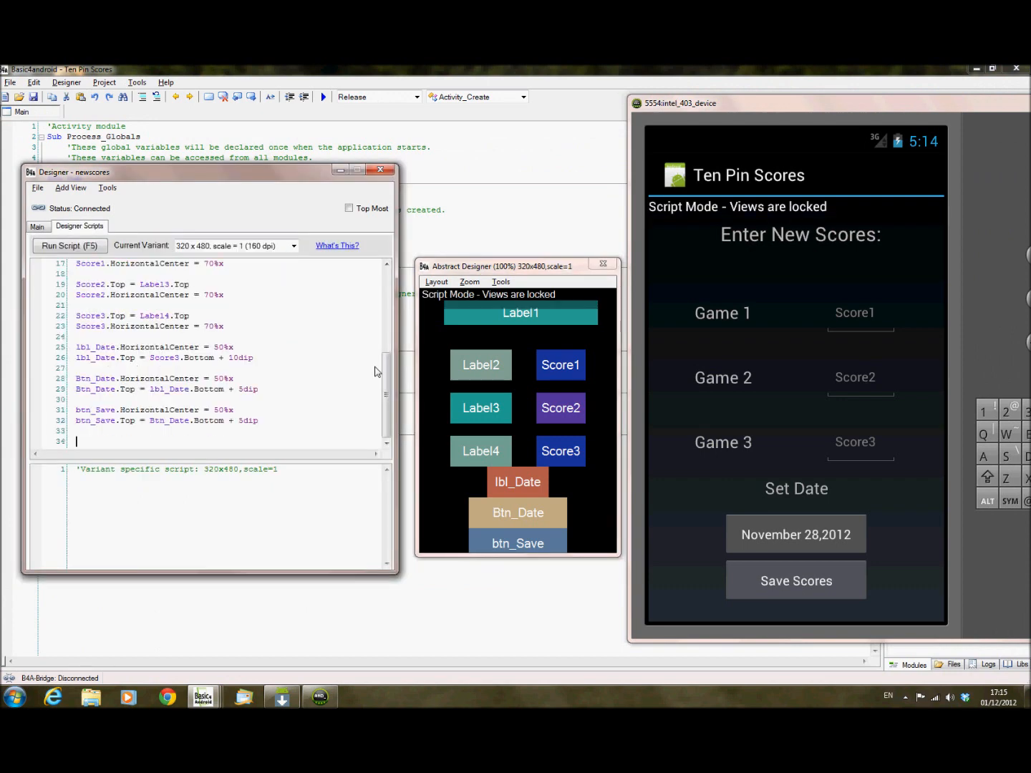
{"action": "scroll", "scroll_direction": "up", "scroll_amount": 3}
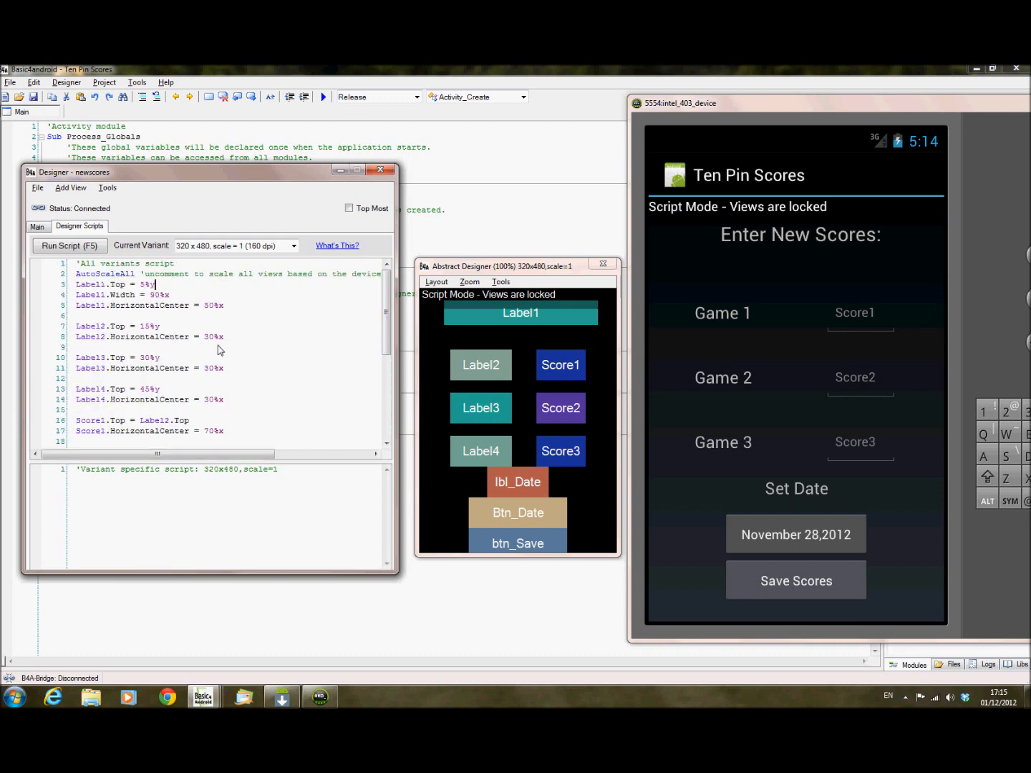
{"action": "mouse_move", "coordinate": [539, 467]}
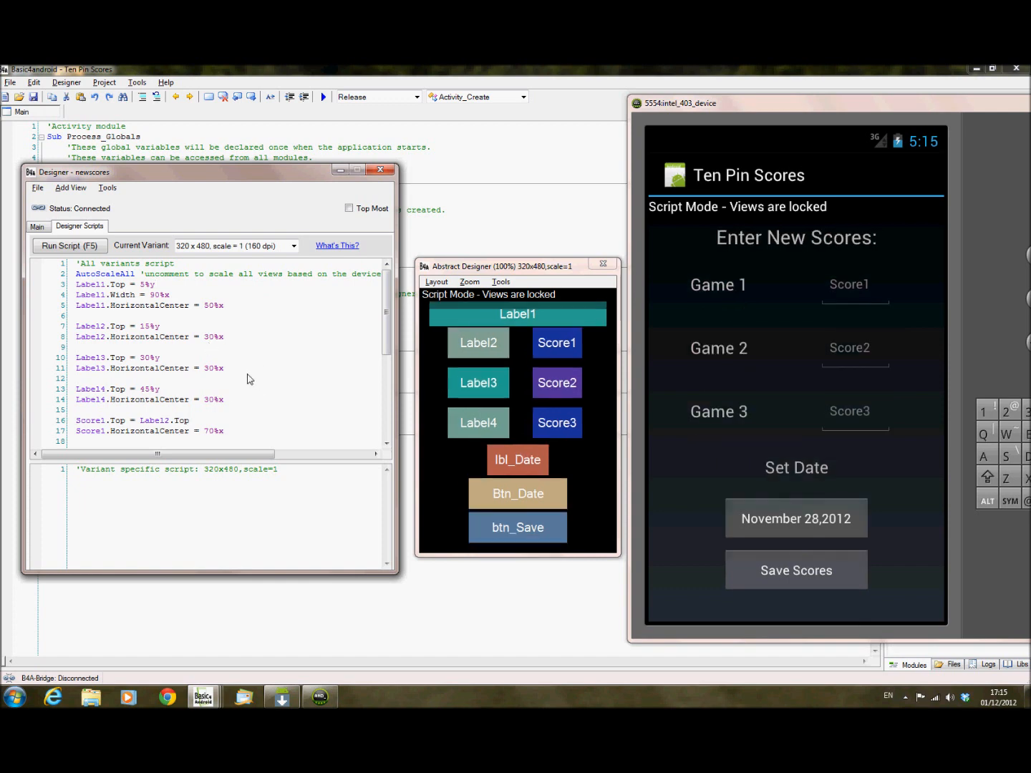
{"action": "mouse_move", "coordinate": [267, 398]}
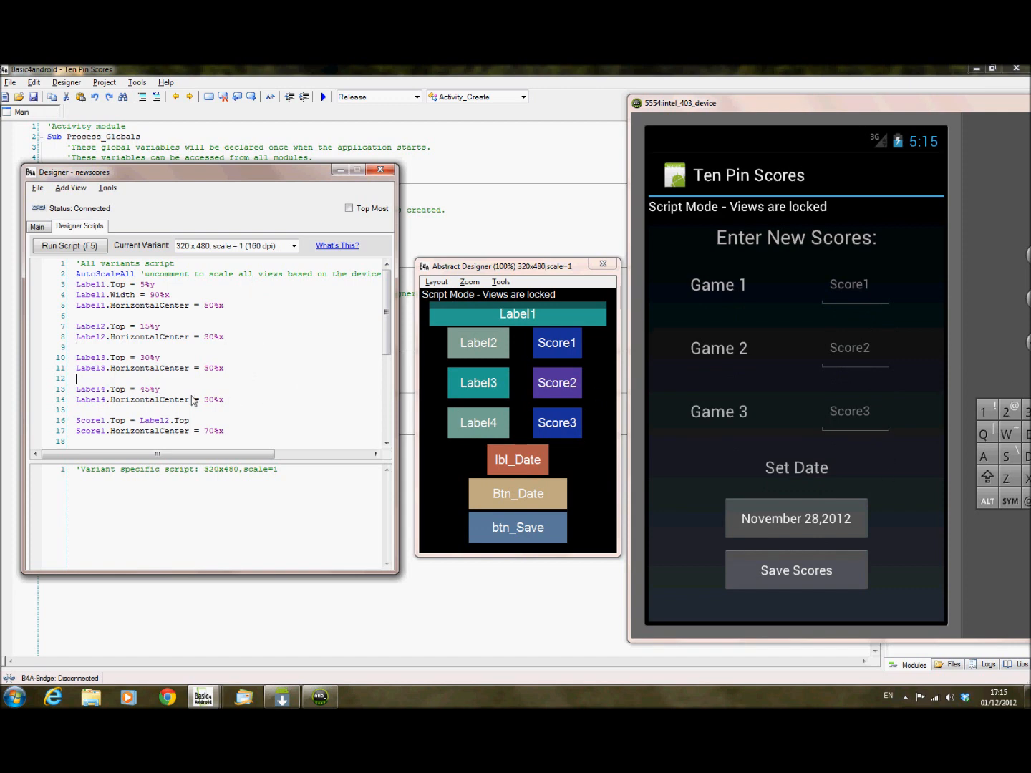
{"action": "scroll", "scroll_direction": "down", "scroll_amount": 3}
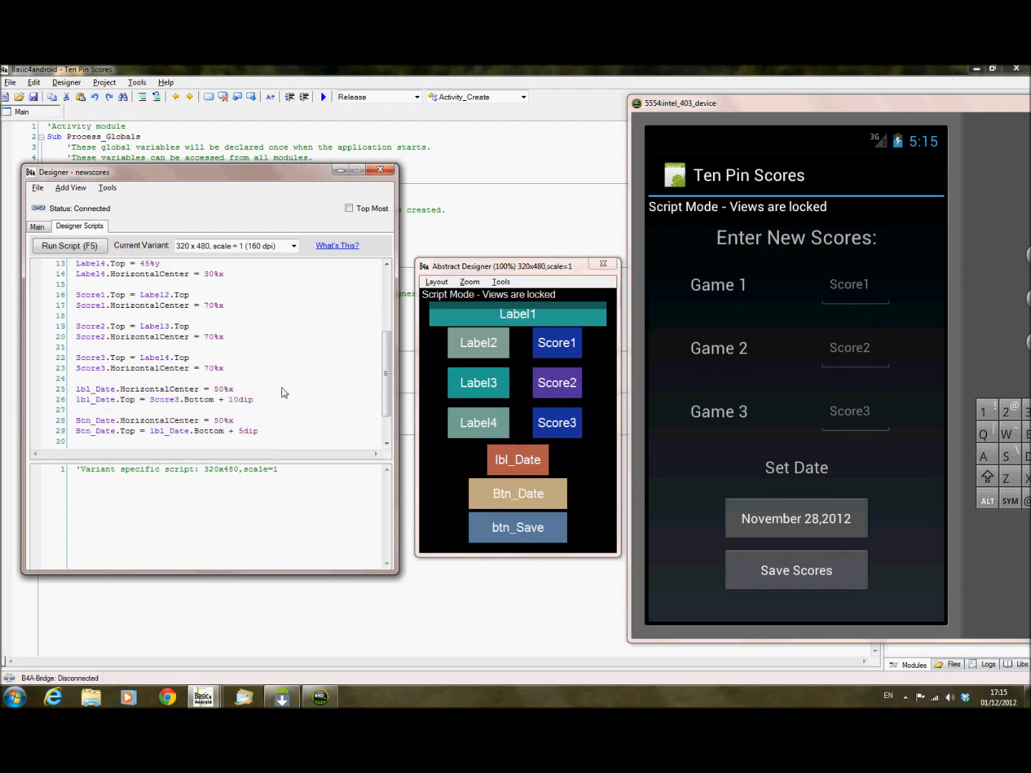
{"action": "scroll", "scroll_direction": "up", "scroll_amount": 3}
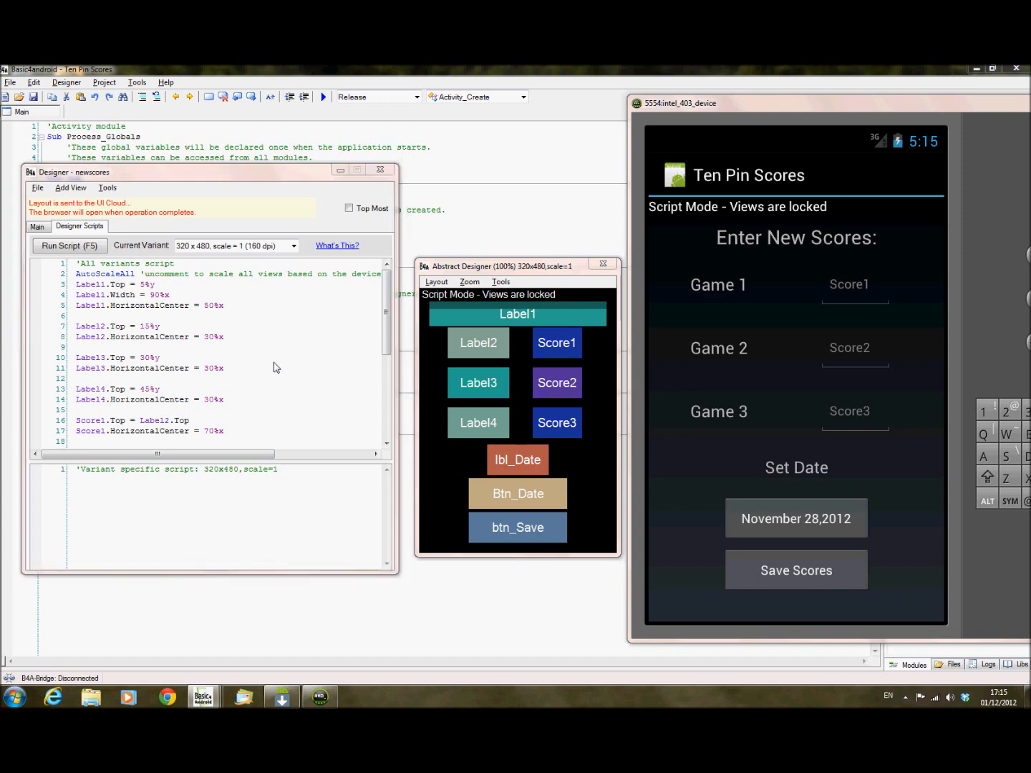
Resend the updated Ten Pin Scores layout to UI Cloud for fresh device previews.
{"action": "left_click", "coordinate": [69, 246]}
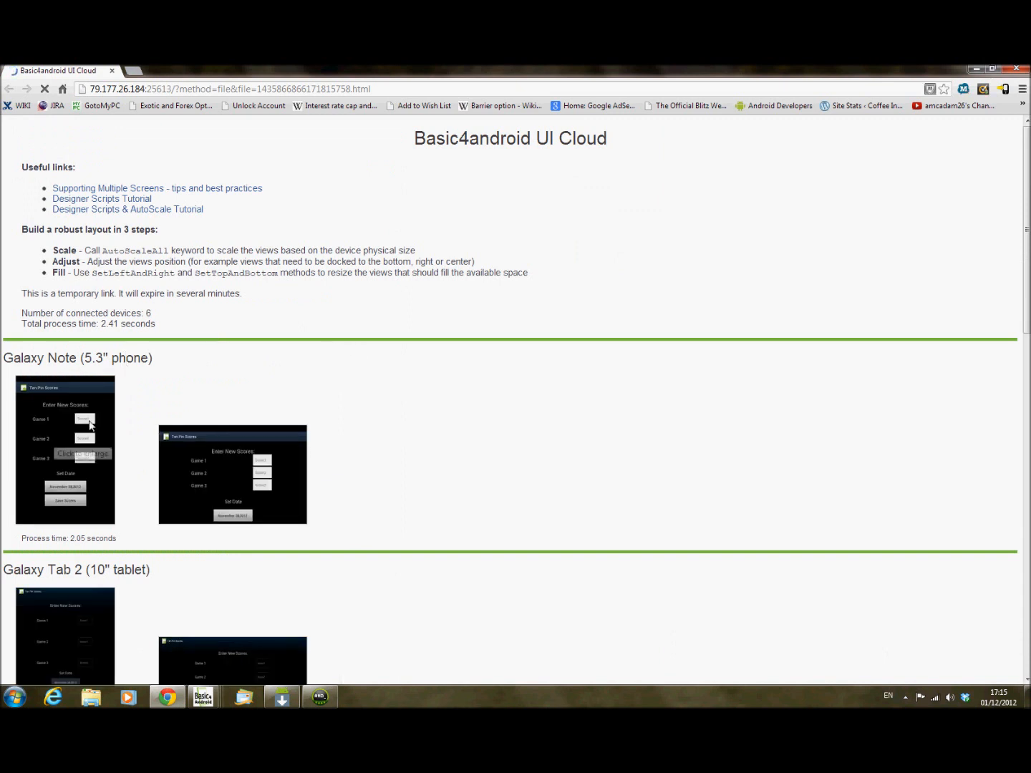
{"action": "mouse_move", "coordinate": [155, 408]}
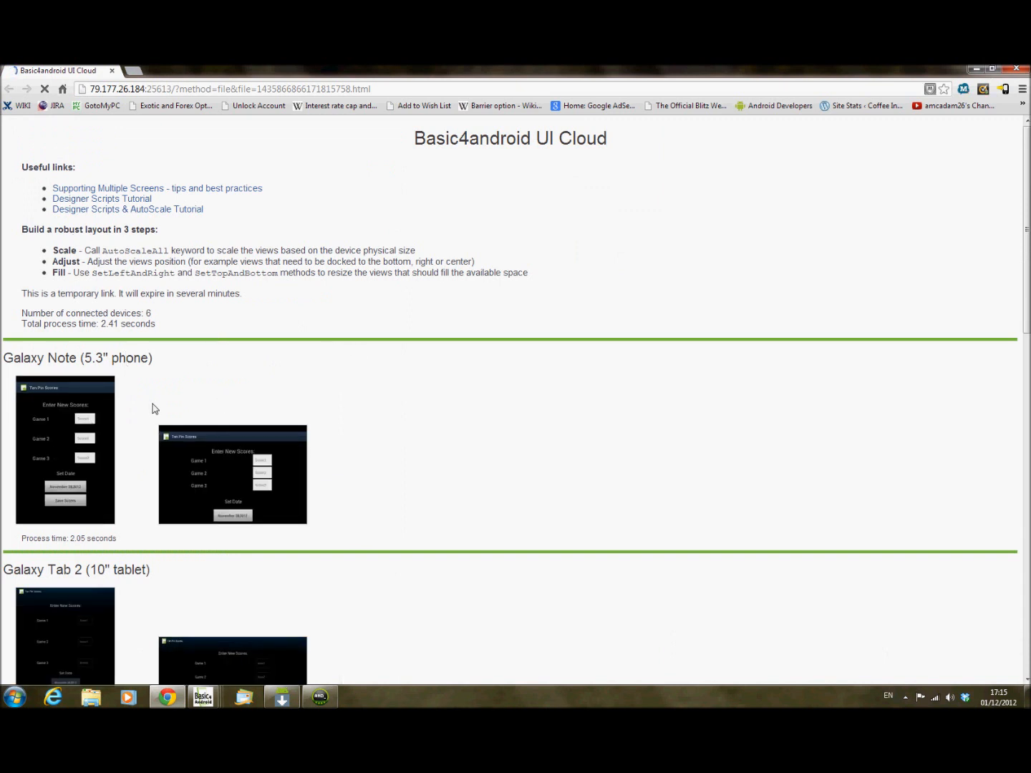
{"action": "scroll", "scroll_direction": "down", "scroll_amount": 3}
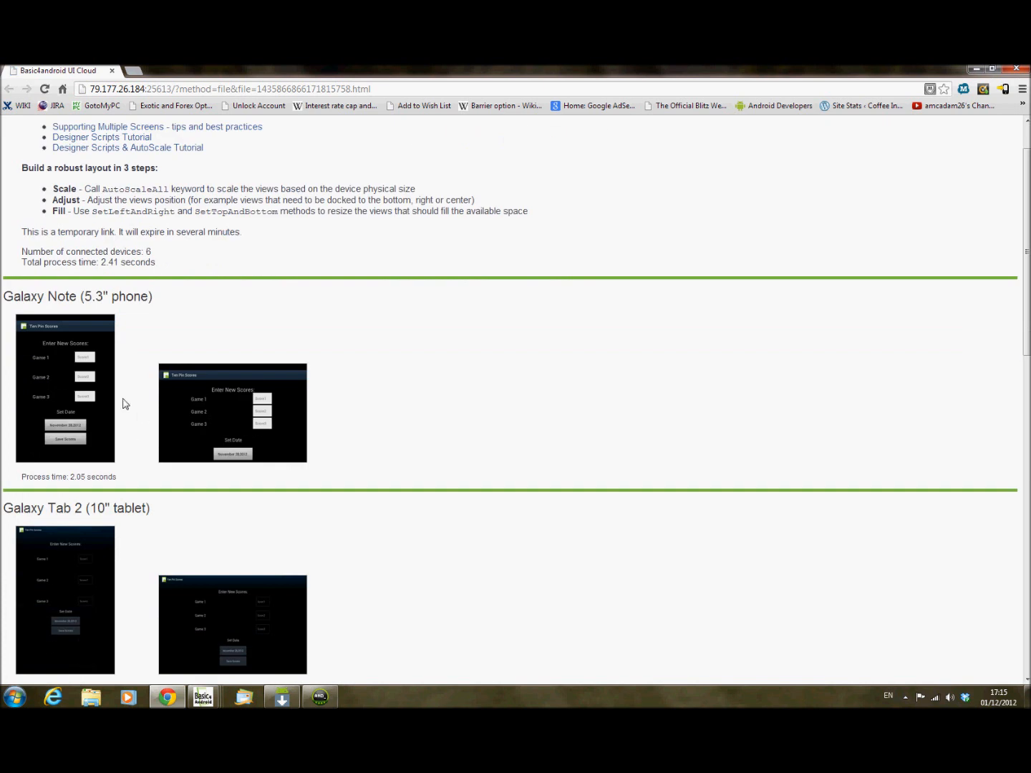
{"action": "left_click", "coordinate": [66, 389]}
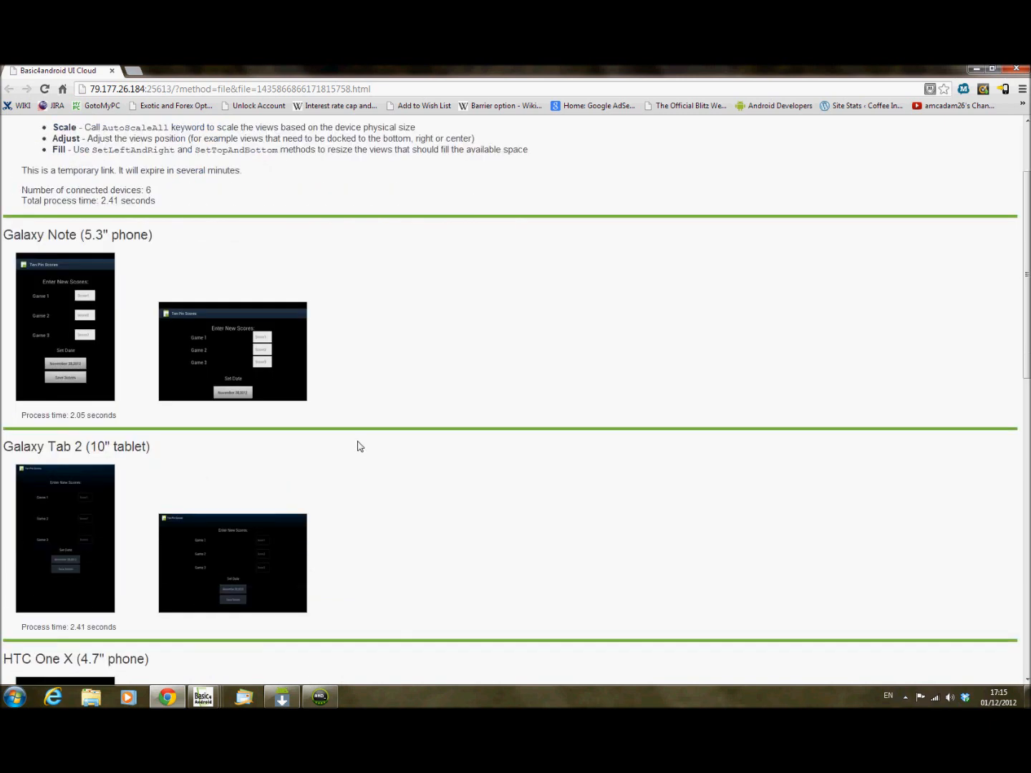
{"action": "scroll", "scroll_direction": "down", "scroll_amount": 3}
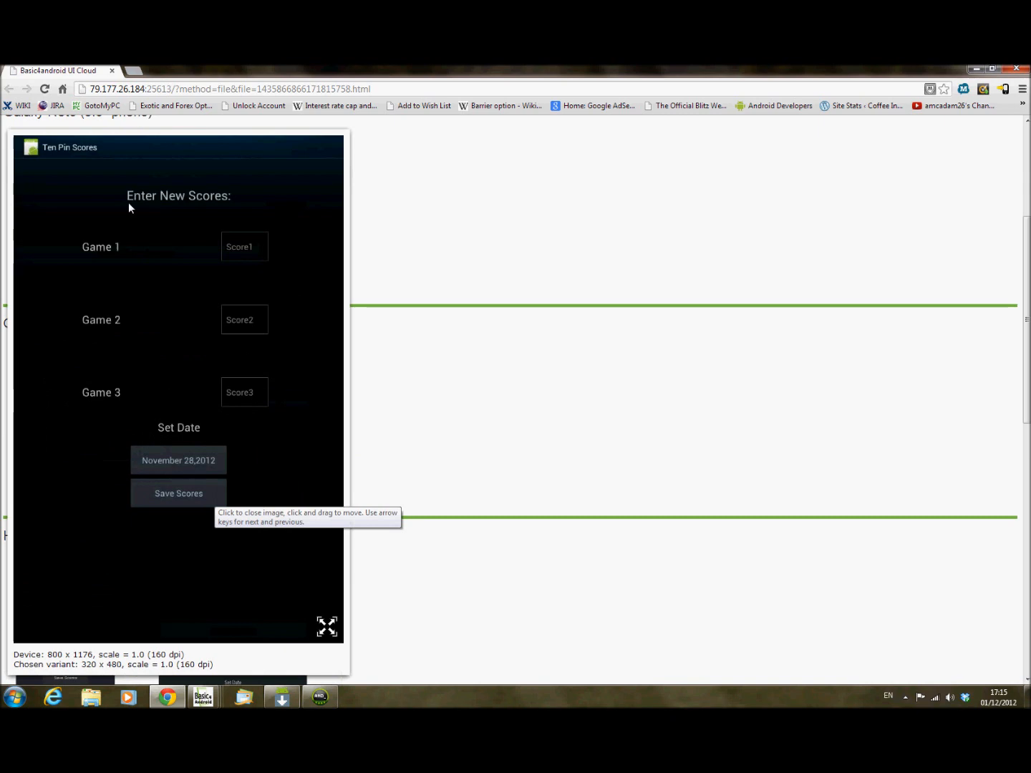
{"action": "mouse_move", "coordinate": [431, 406]}
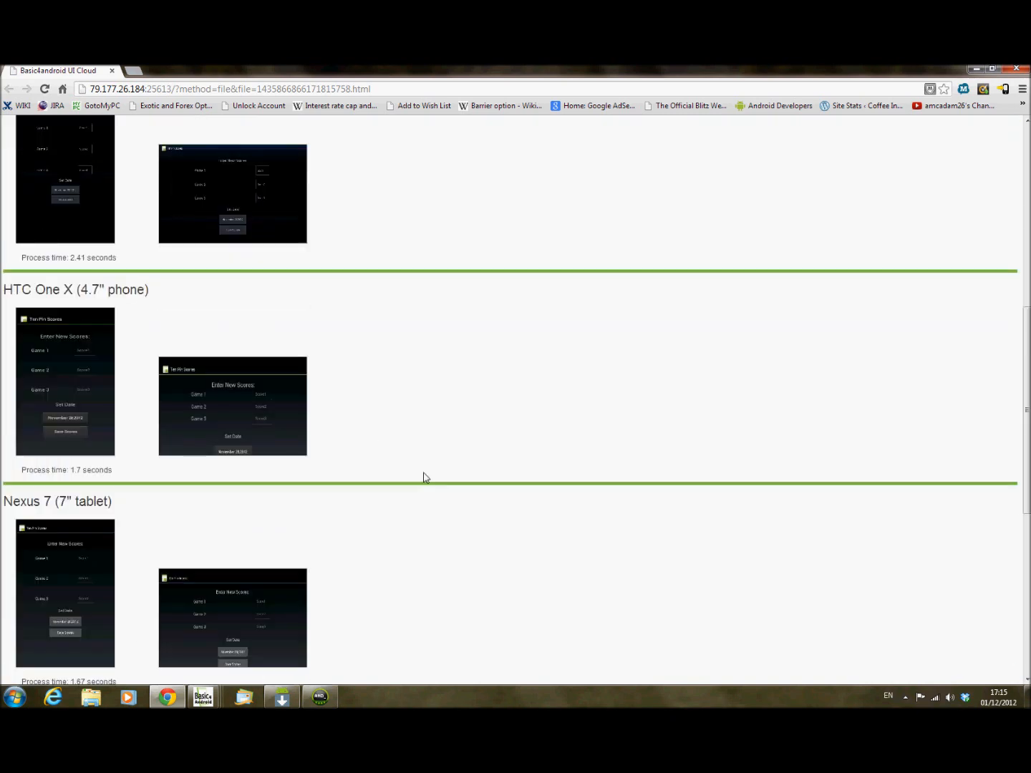
{"action": "scroll", "scroll_direction": "down", "scroll_amount": 3}
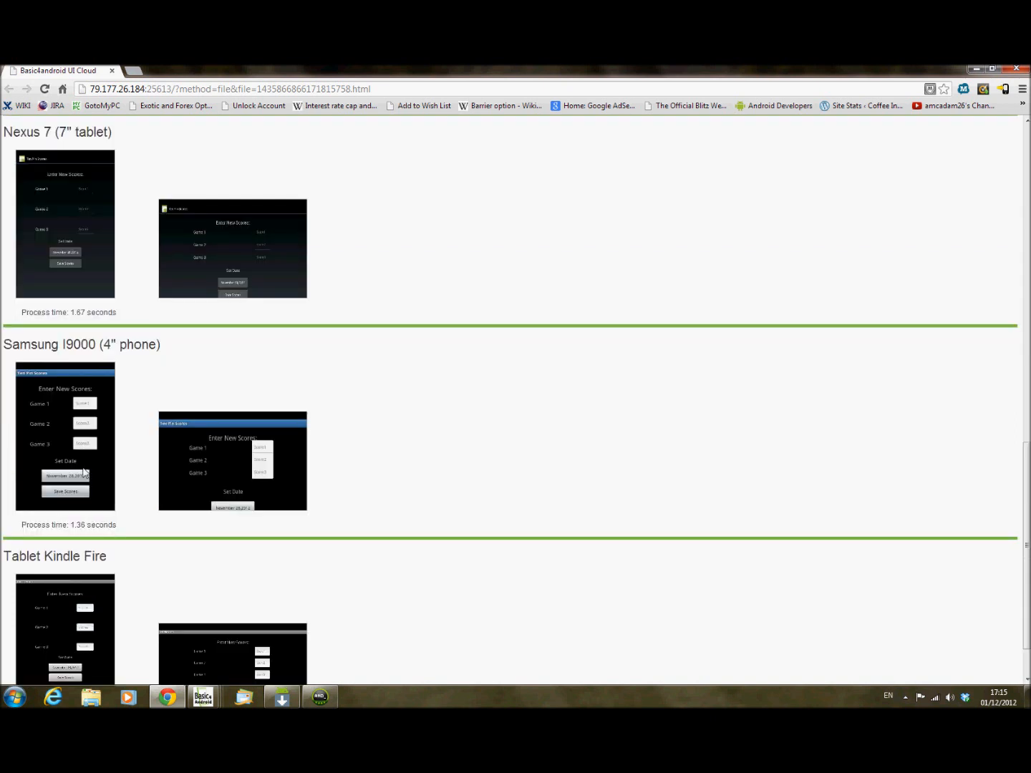
{"action": "scroll", "scroll_direction": "down", "scroll_amount": 3}
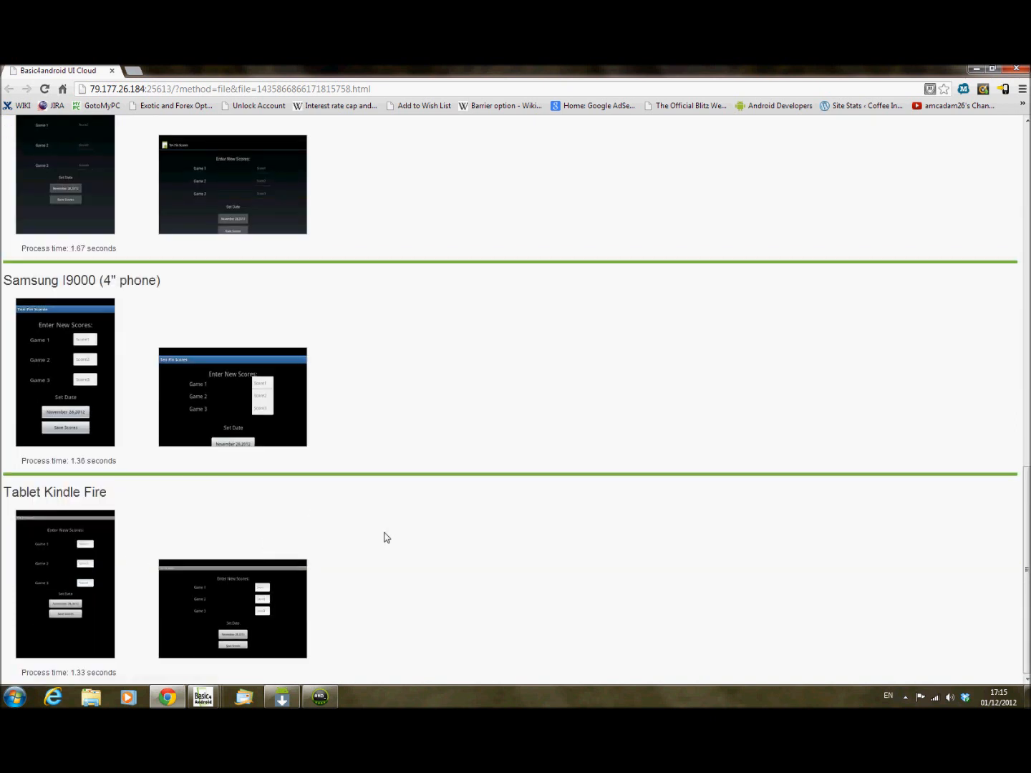
{"action": "left_click", "coordinate": [66, 373]}
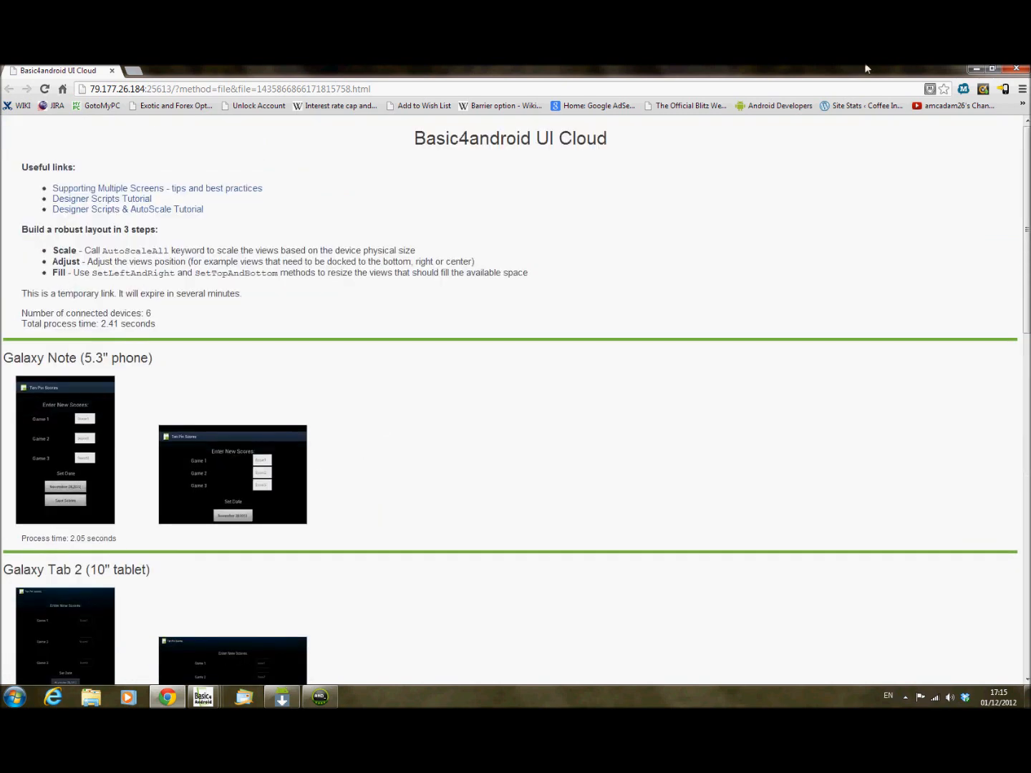
Switch back from the browser to the Basic4android Ten Pin Scores project.
{"action": "left_click", "coordinate": [203, 696]}
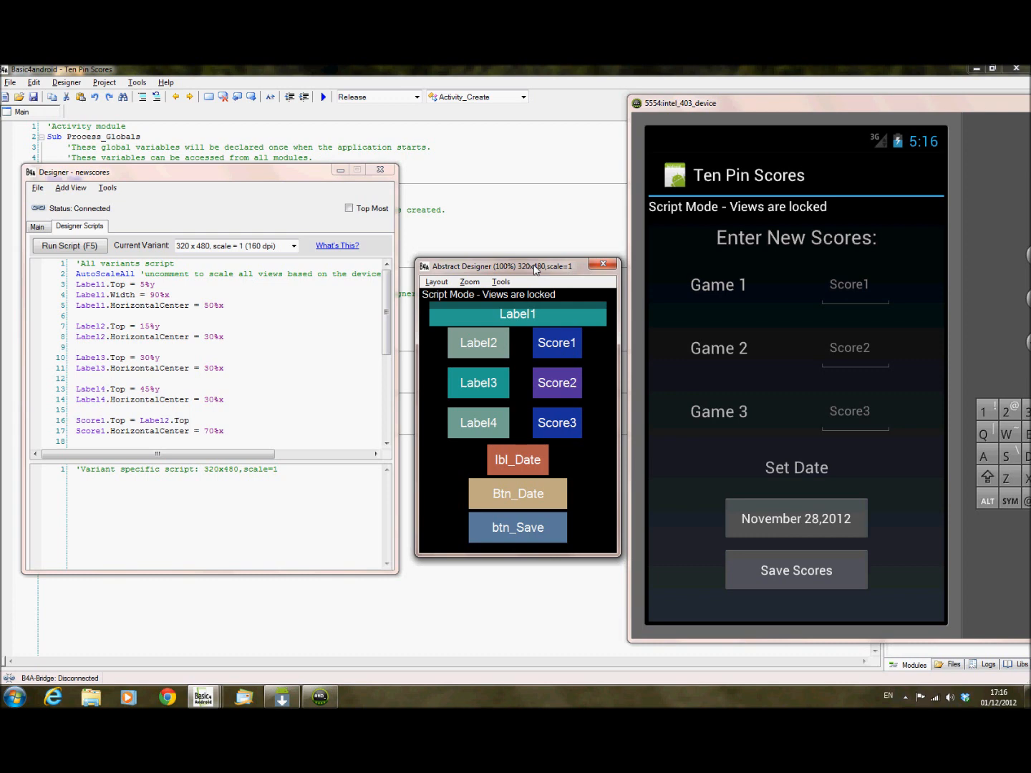
{"action": "mouse_move", "coordinate": [518, 235]}
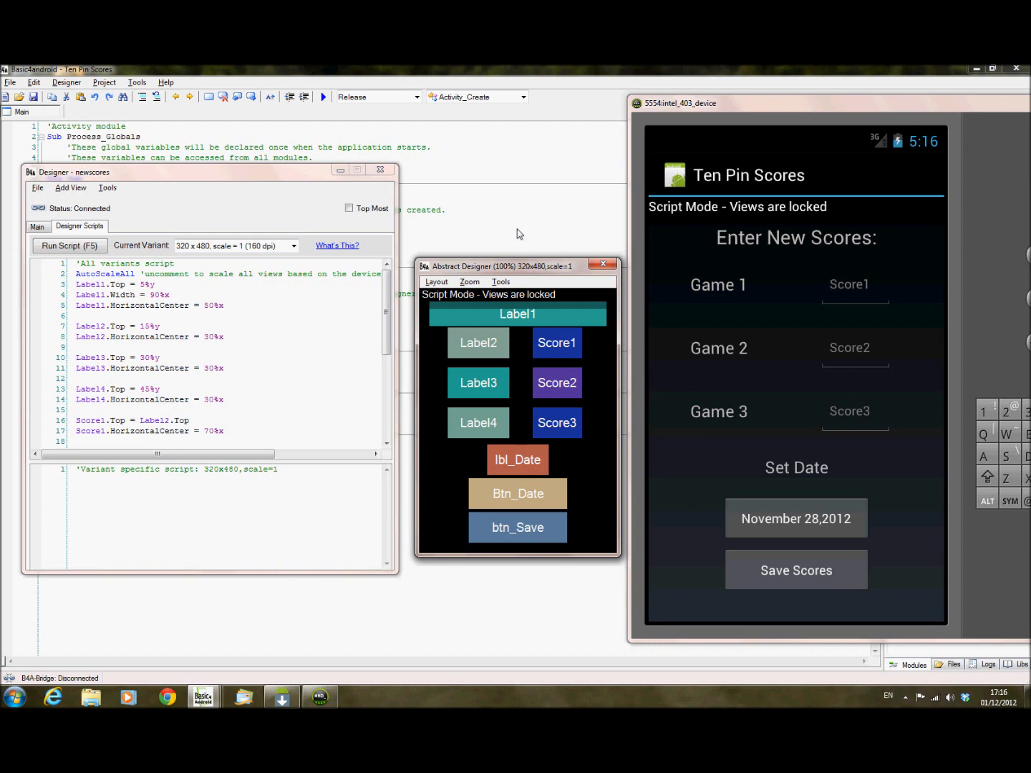
{"action": "mouse_move", "coordinate": [516, 206]}
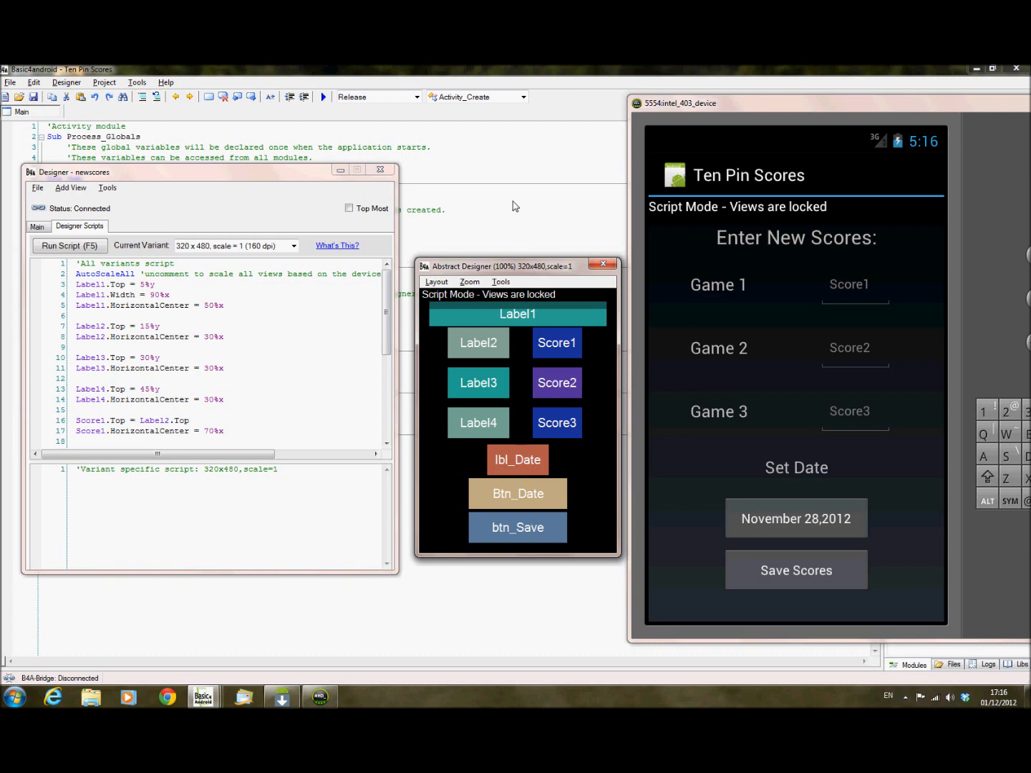